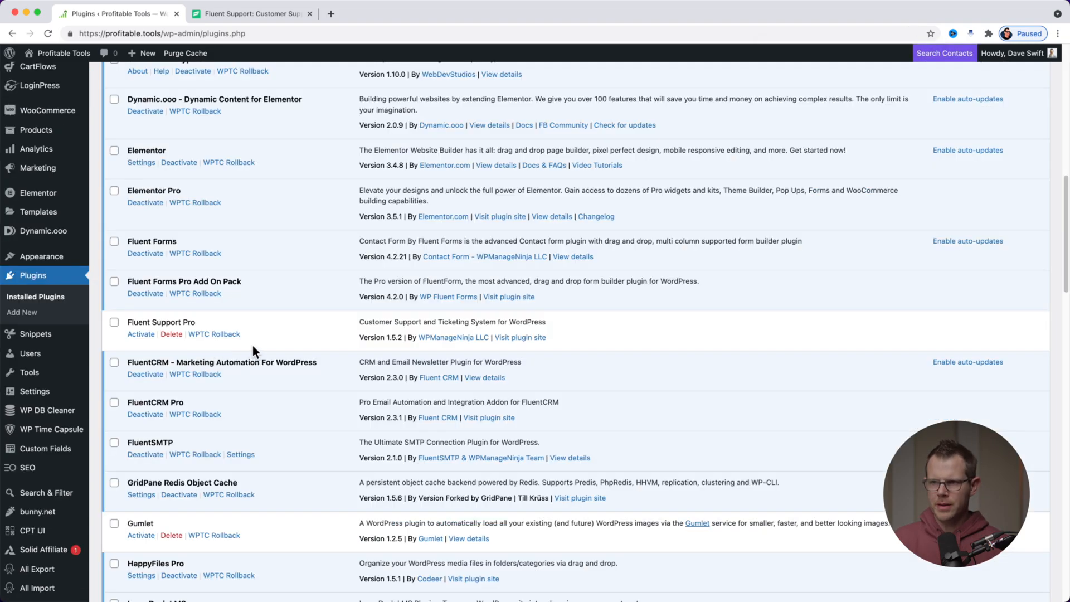
{"action": "mouse_move", "coordinate": [132, 353]}
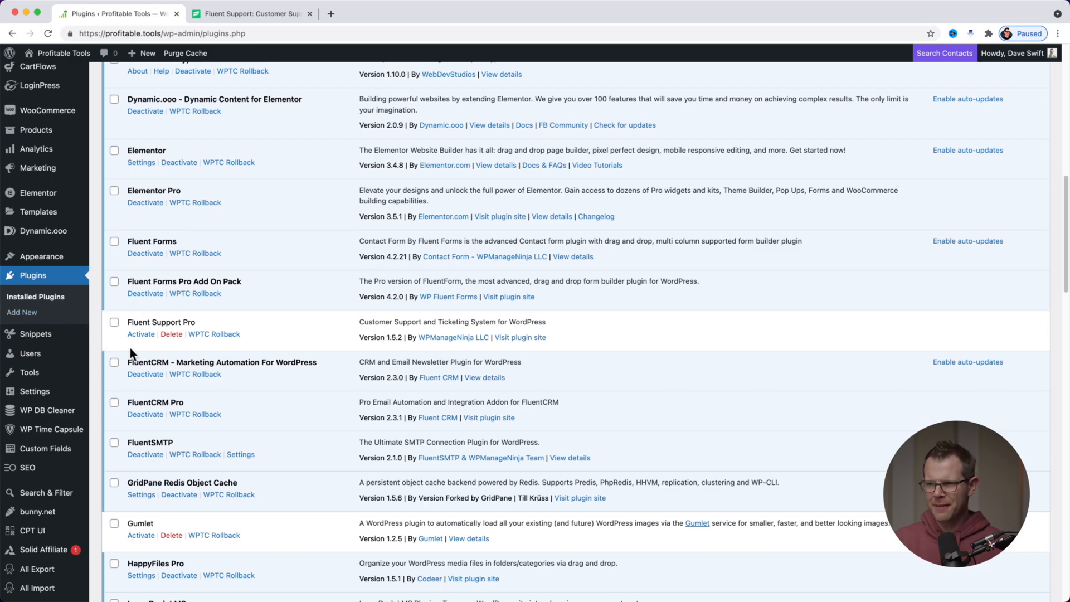
{"action": "mouse_move", "coordinate": [207, 302]}
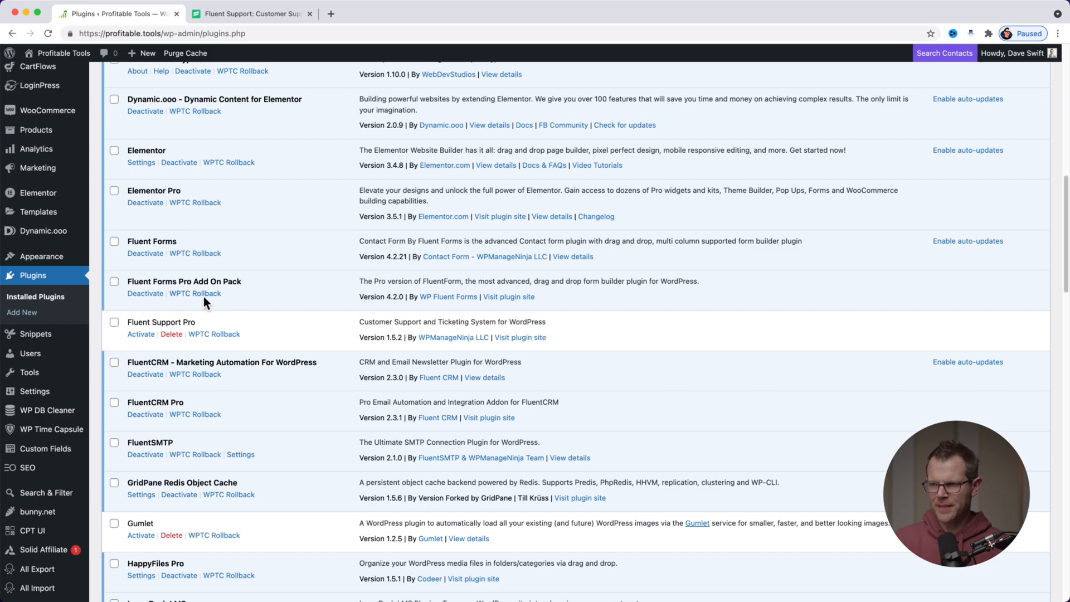
Activate Fluent Support Pro, install the base Fluent Support plugin and activate it.
{"action": "left_click", "coordinate": [140, 333]}
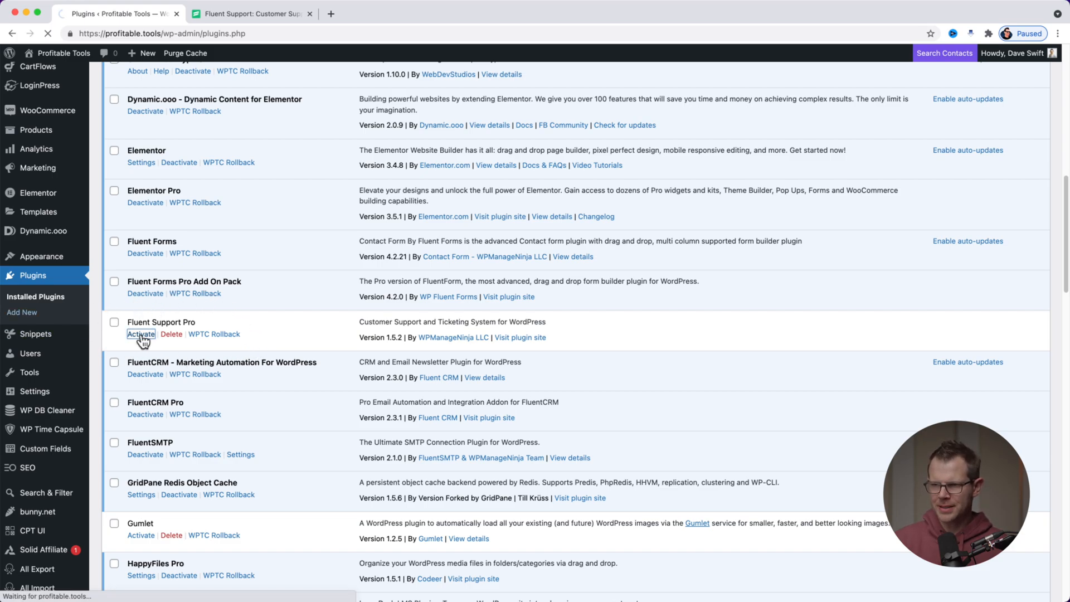
{"action": "left_click", "coordinate": [141, 334]}
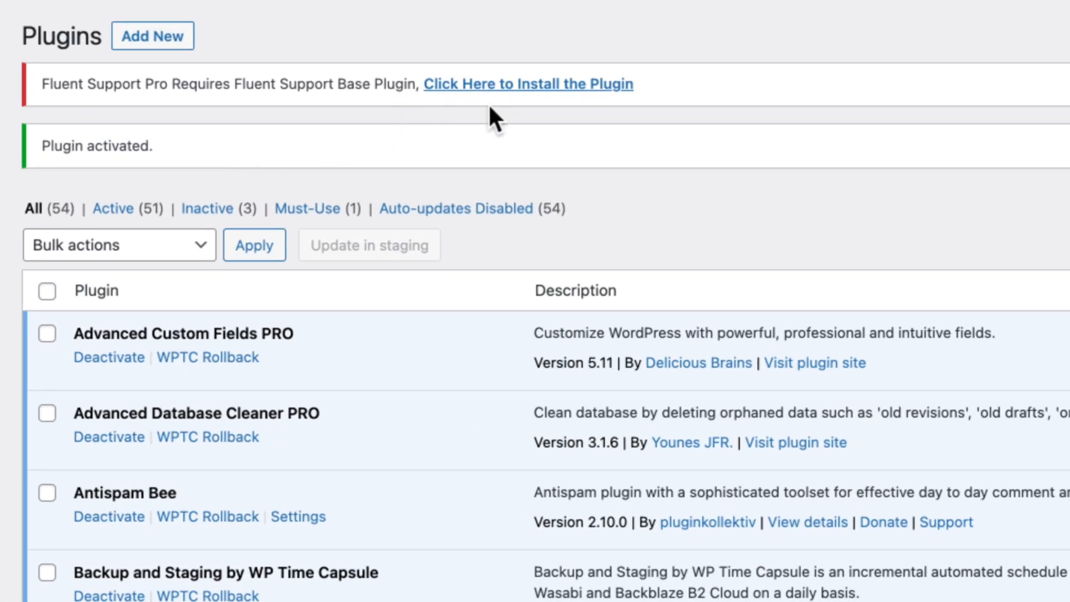
{"action": "mouse_move", "coordinate": [451, 96]}
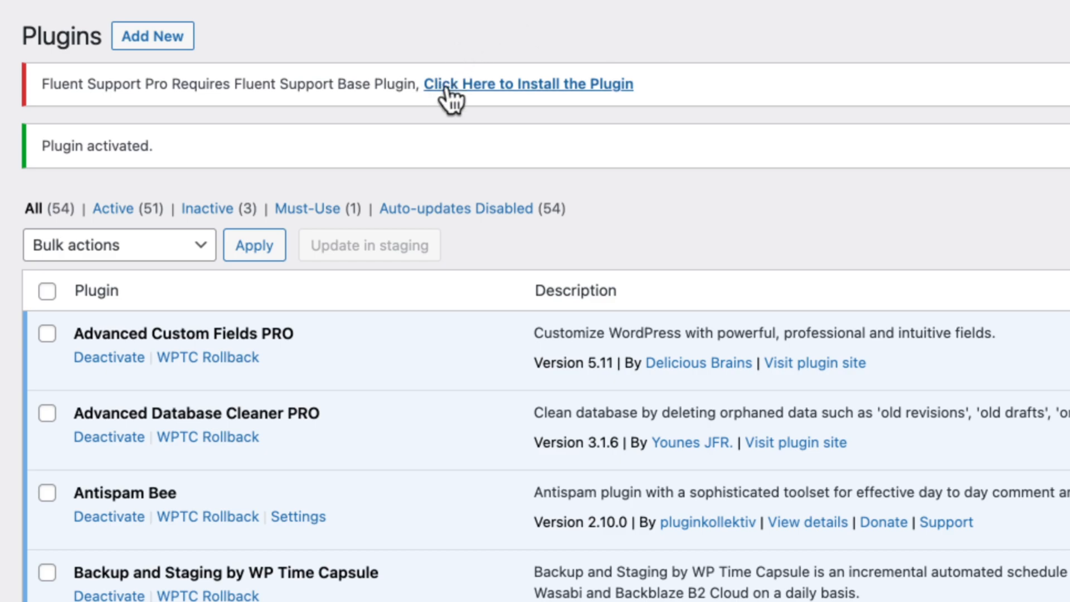
{"action": "mouse_move", "coordinate": [467, 96]}
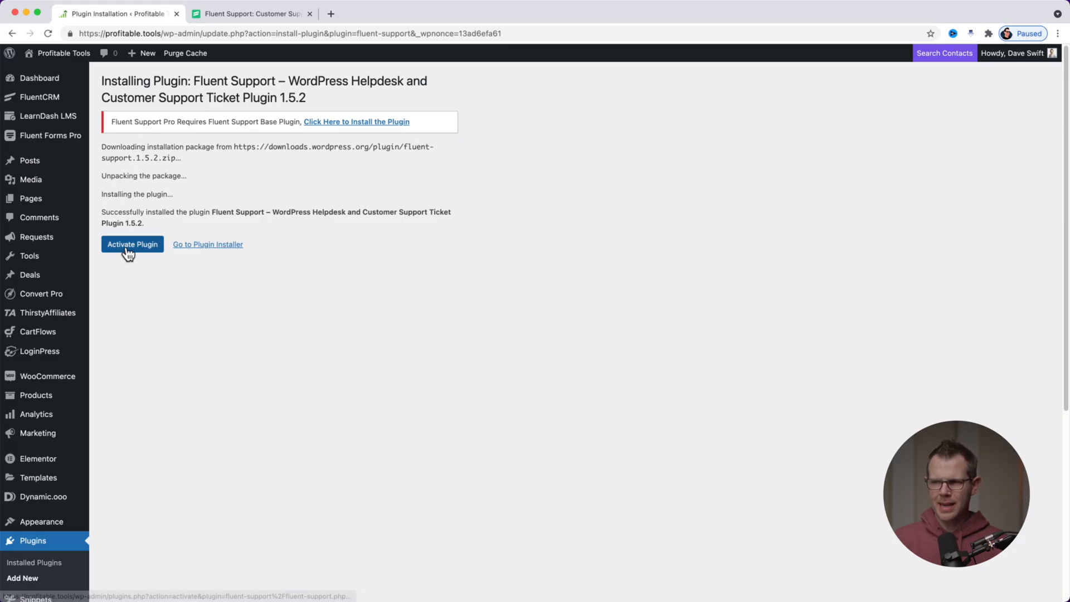
{"action": "left_click", "coordinate": [133, 244]}
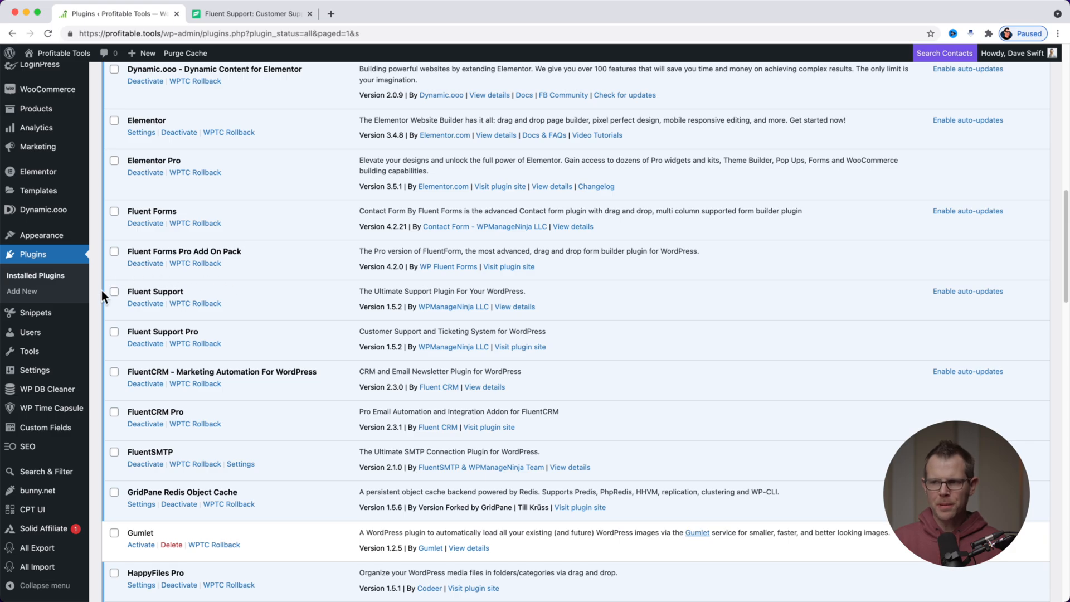
{"action": "mouse_move", "coordinate": [244, 342]}
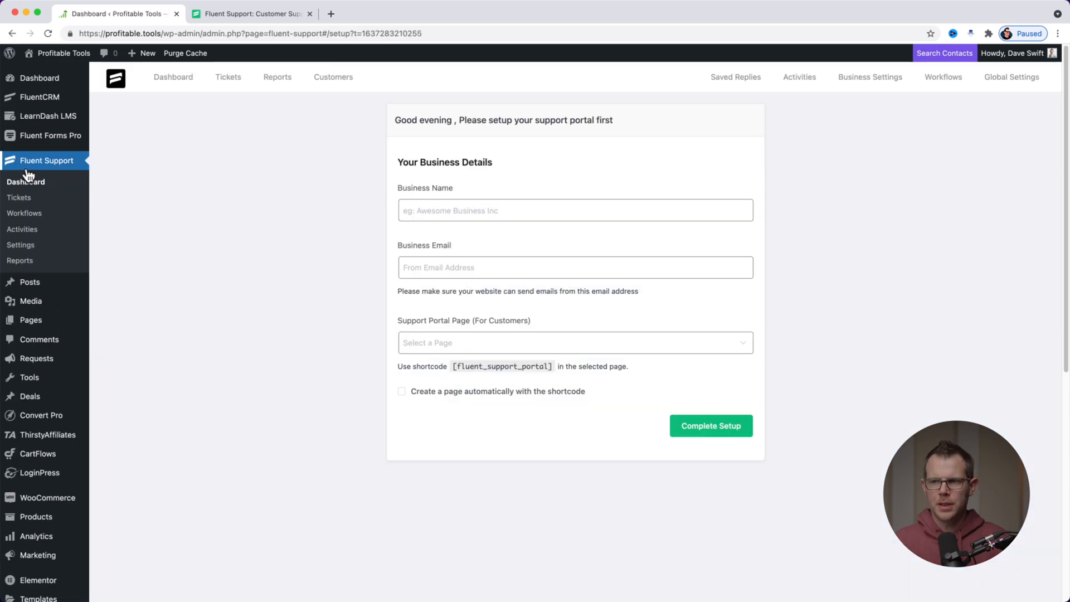
{"action": "mouse_move", "coordinate": [355, 240]}
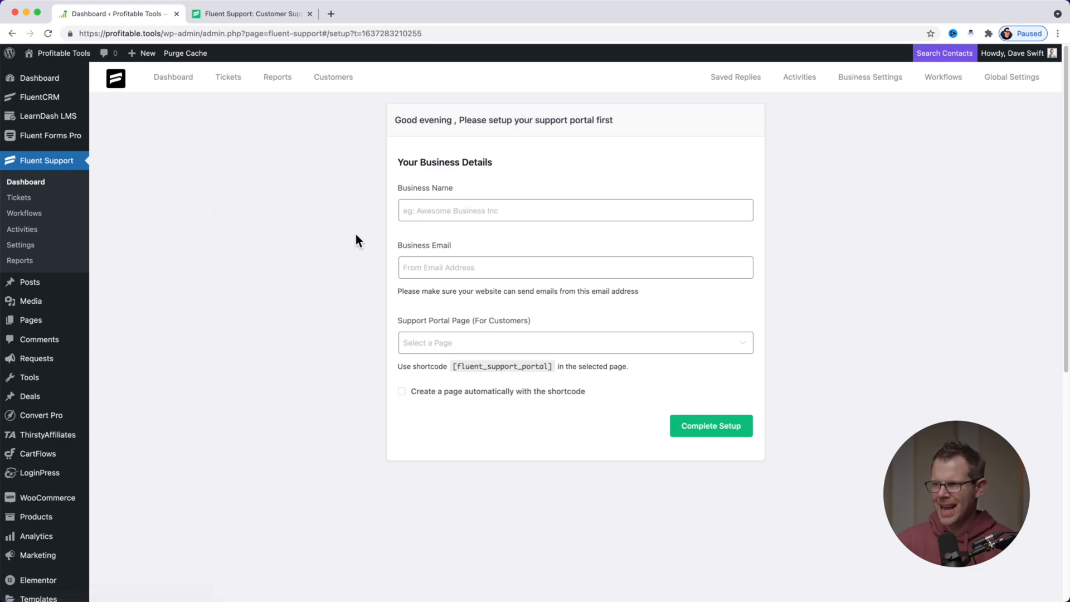
{"action": "left_click", "coordinate": [575, 211]}
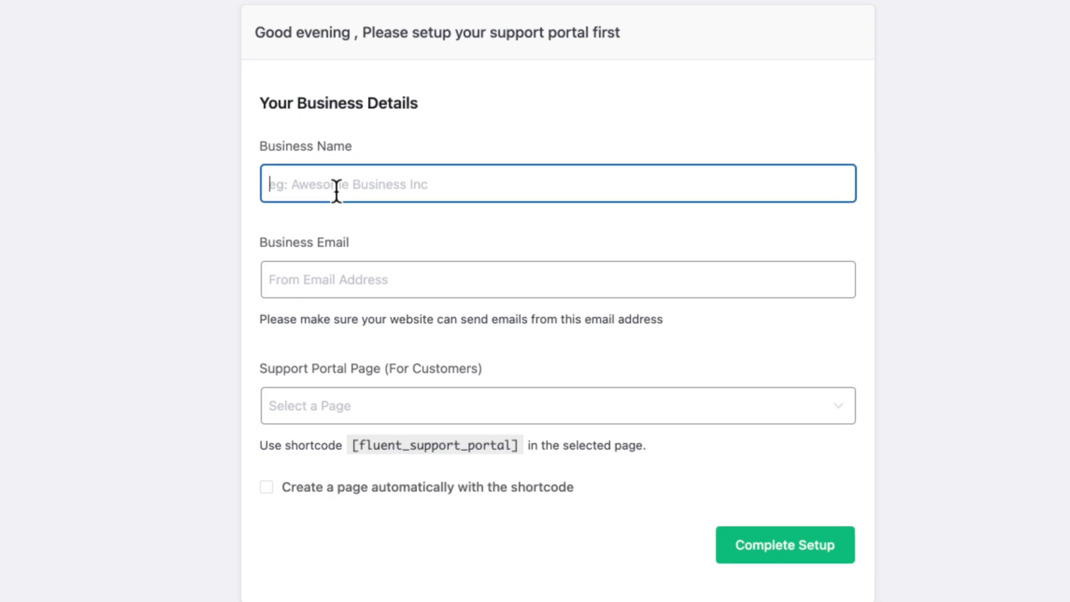
{"action": "type", "text": "Profitable Tools"}
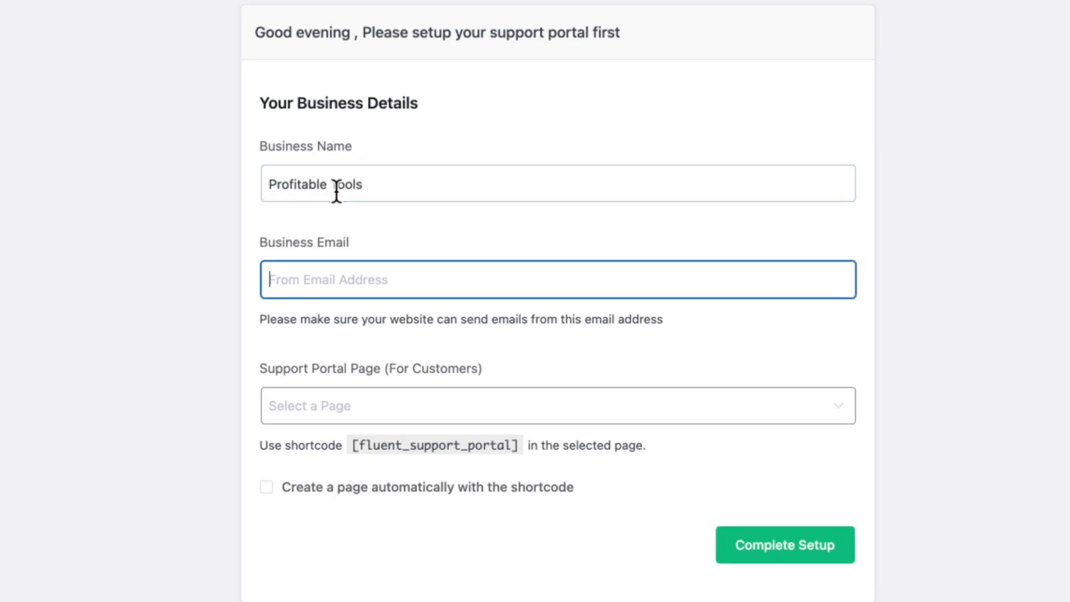
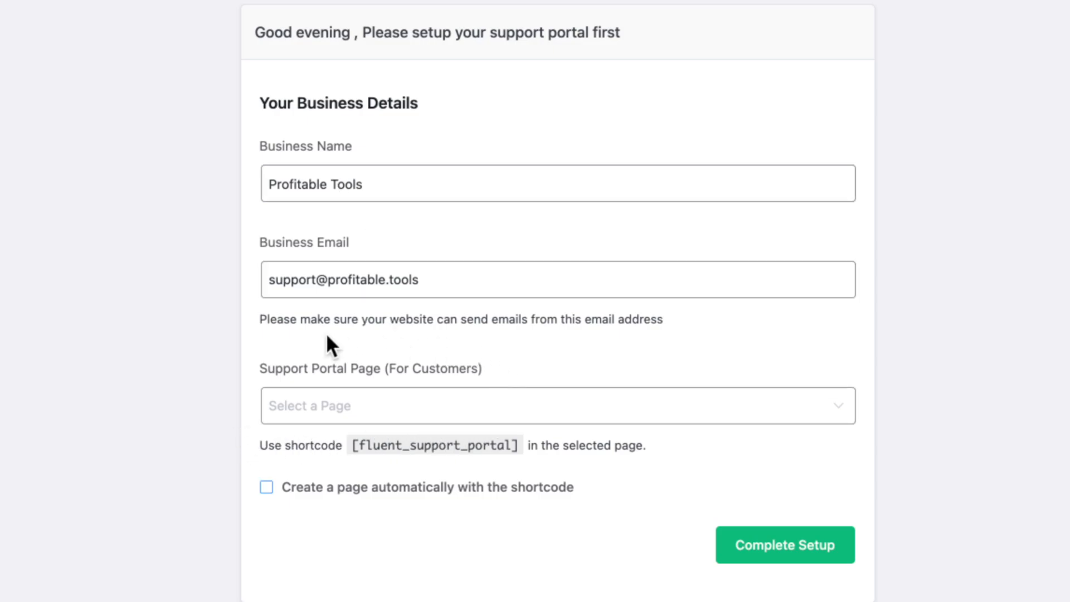
{"action": "mouse_move", "coordinate": [241, 434]}
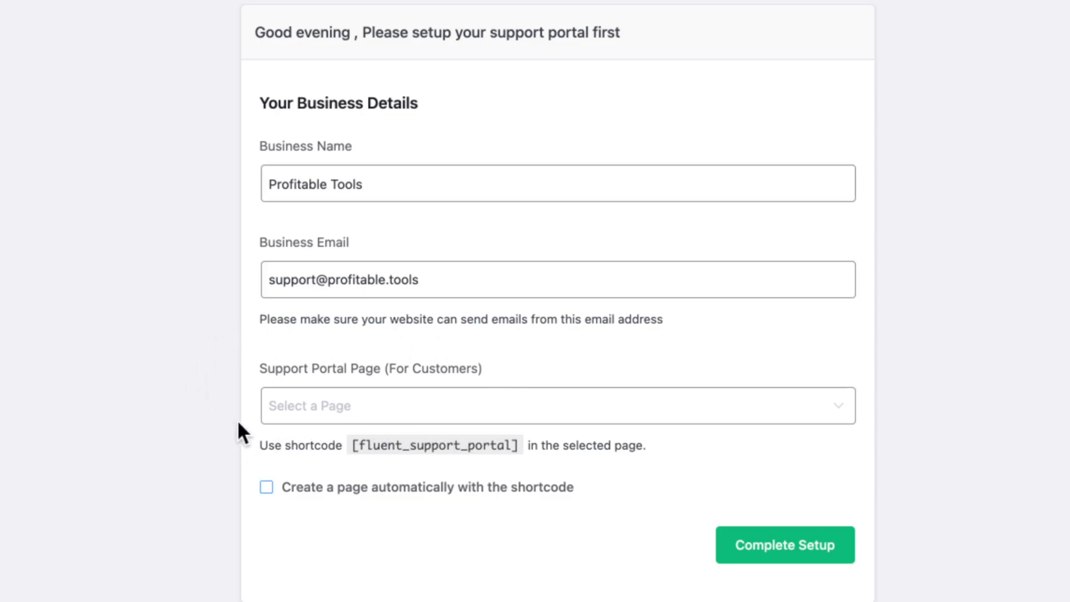
{"action": "left_click", "coordinate": [267, 487]}
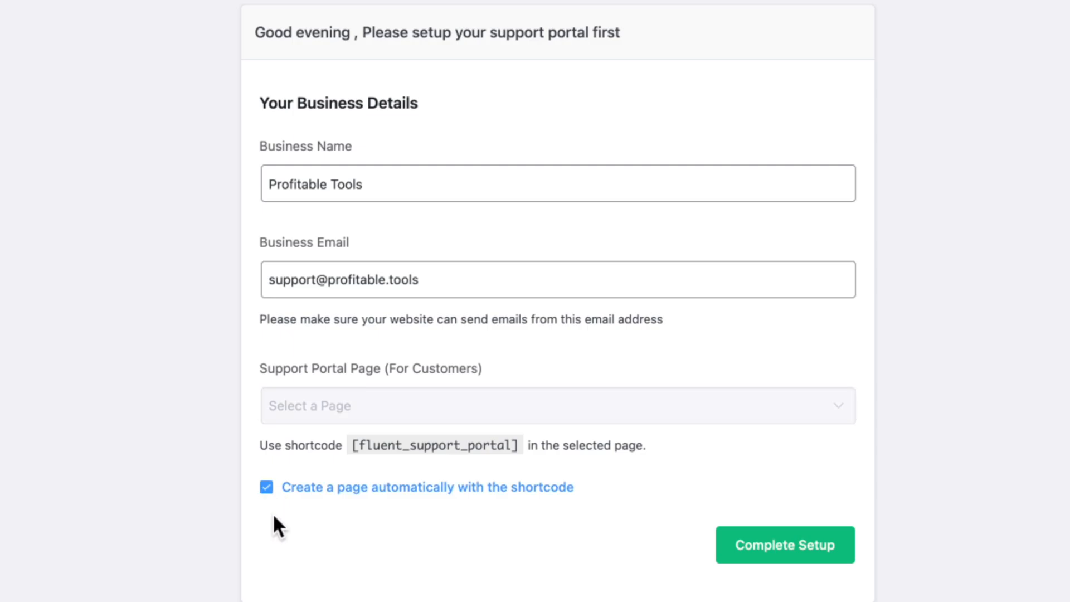
{"action": "mouse_move", "coordinate": [366, 492]}
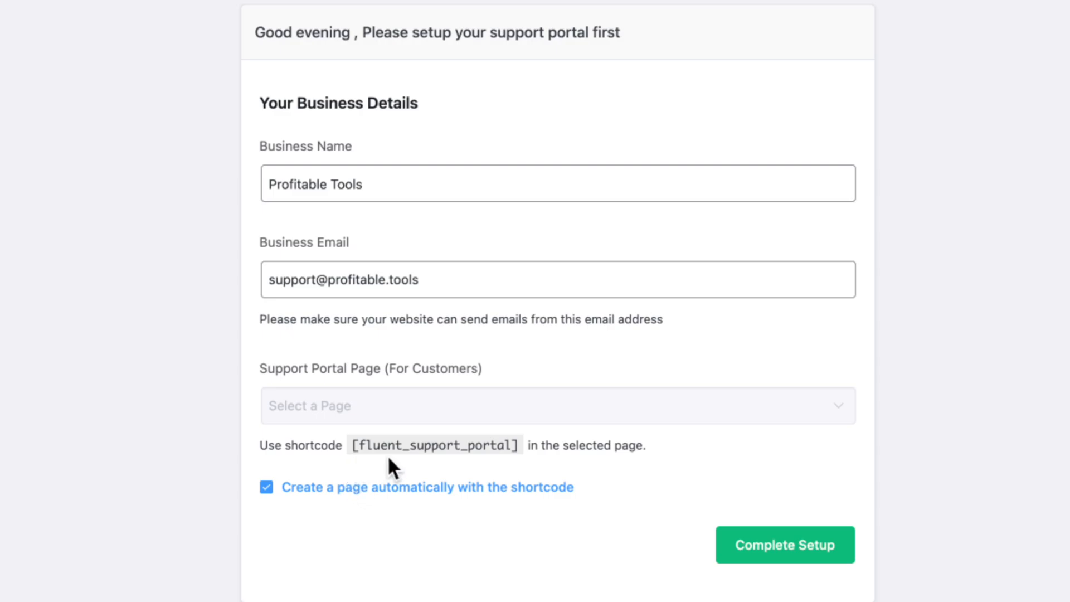
{"action": "mouse_move", "coordinate": [485, 470]}
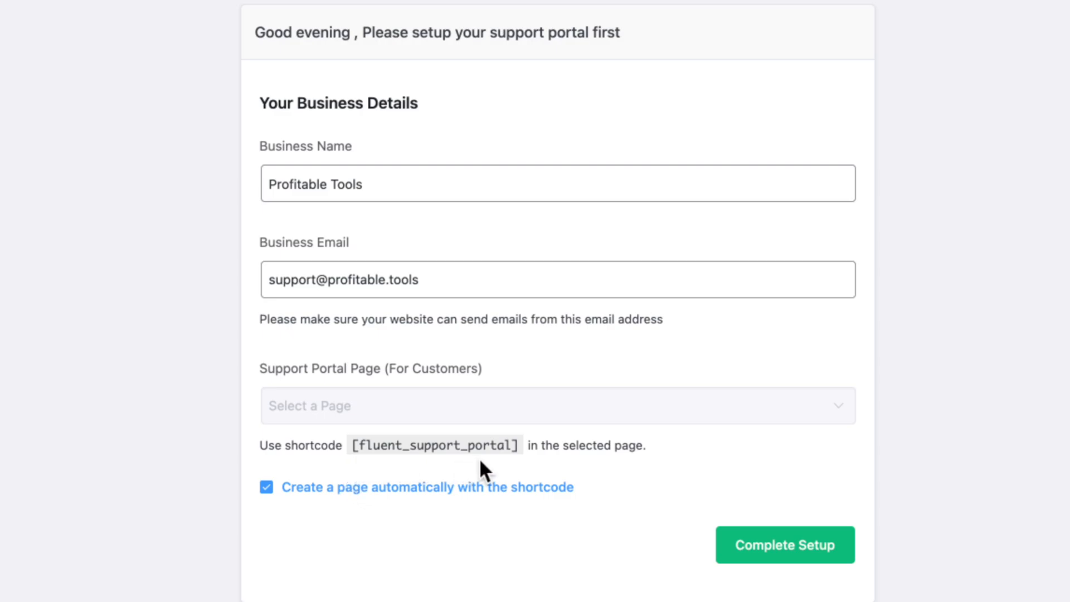
{"action": "mouse_move", "coordinate": [482, 475]}
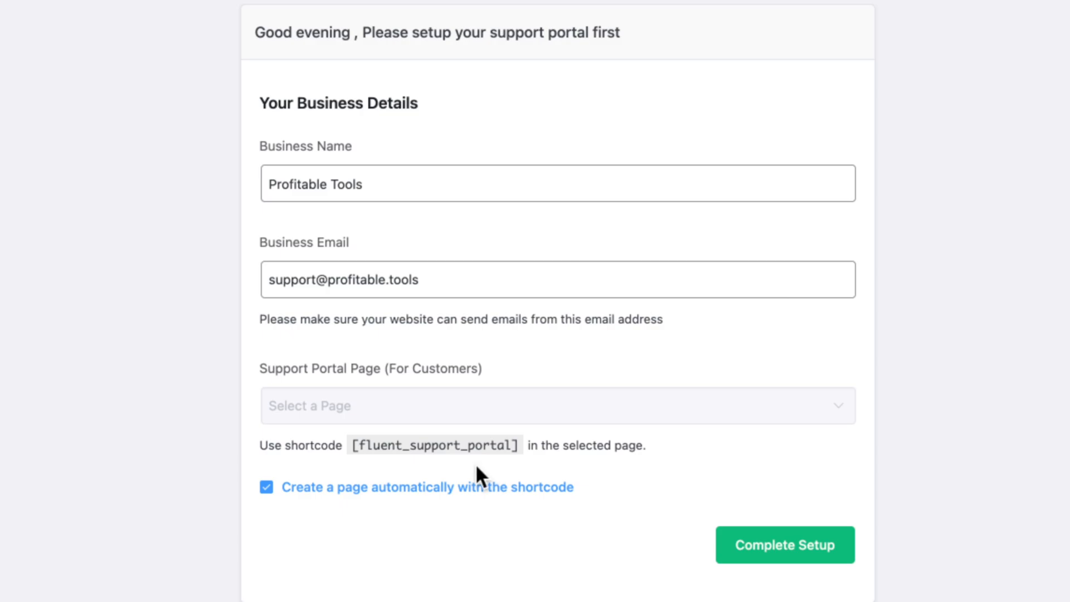
{"action": "mouse_move", "coordinate": [413, 516]}
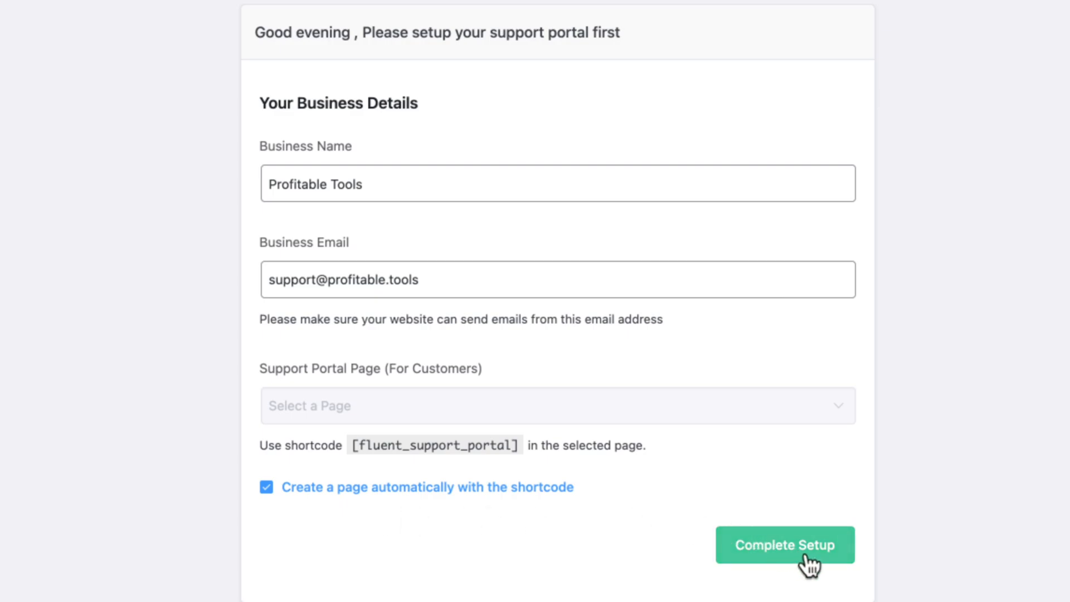
{"action": "left_click", "coordinate": [784, 545]}
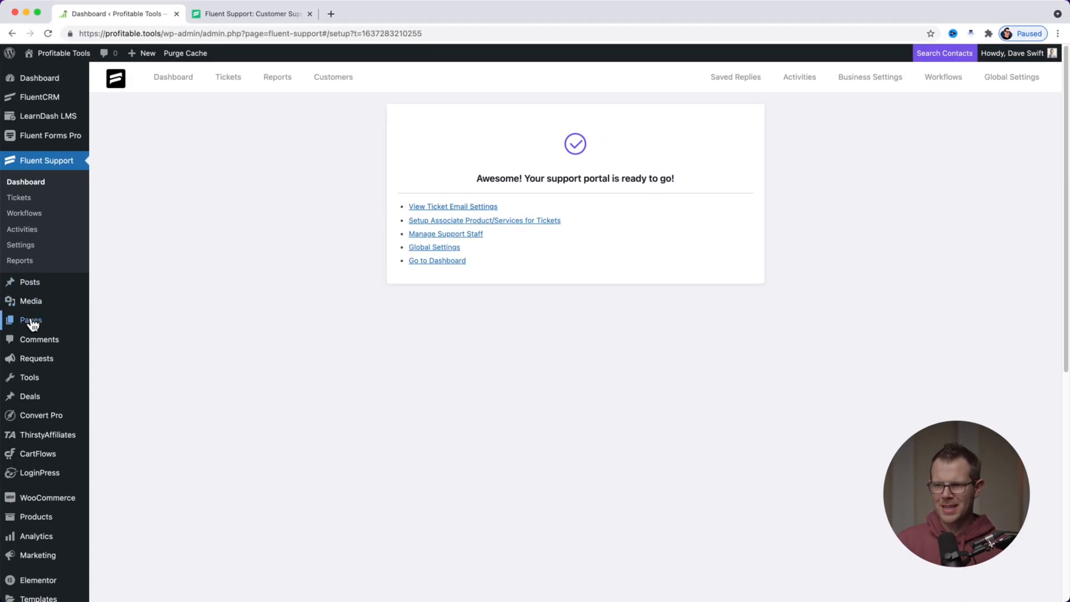
View the Support Portal page live, seeing the staff-only notice, then return to the admin dashboard.
{"action": "left_click", "coordinate": [31, 320]}
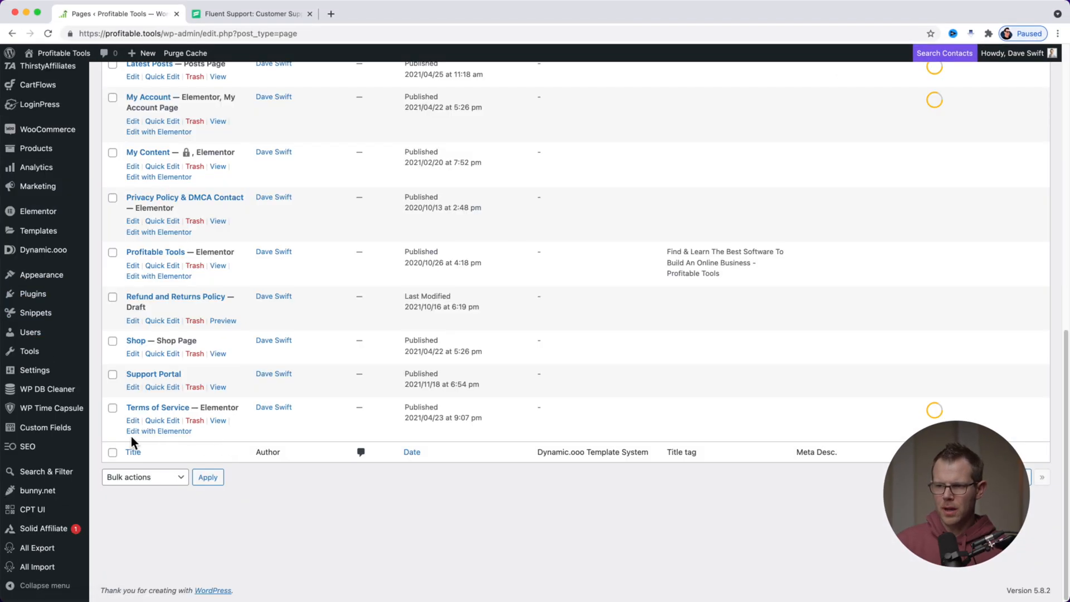
{"action": "mouse_move", "coordinate": [123, 386]}
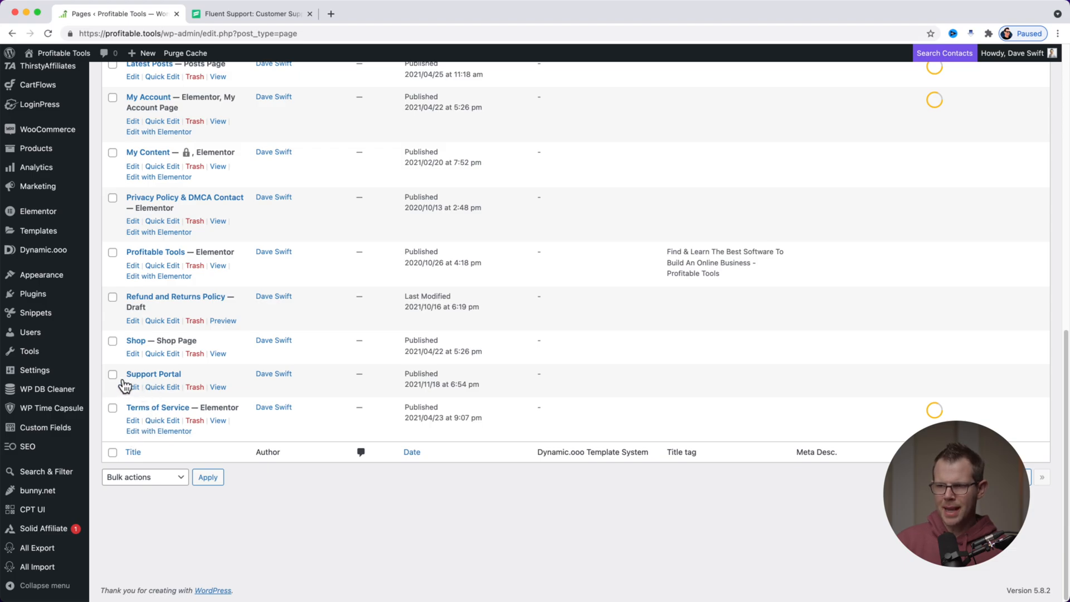
{"action": "mouse_move", "coordinate": [218, 387]}
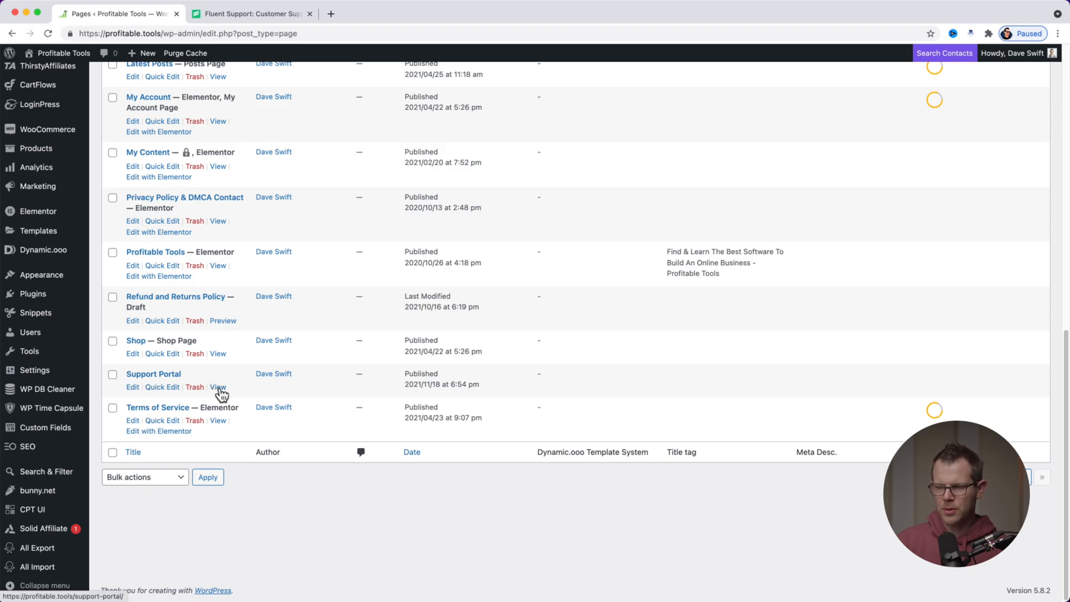
{"action": "left_click", "coordinate": [218, 387]}
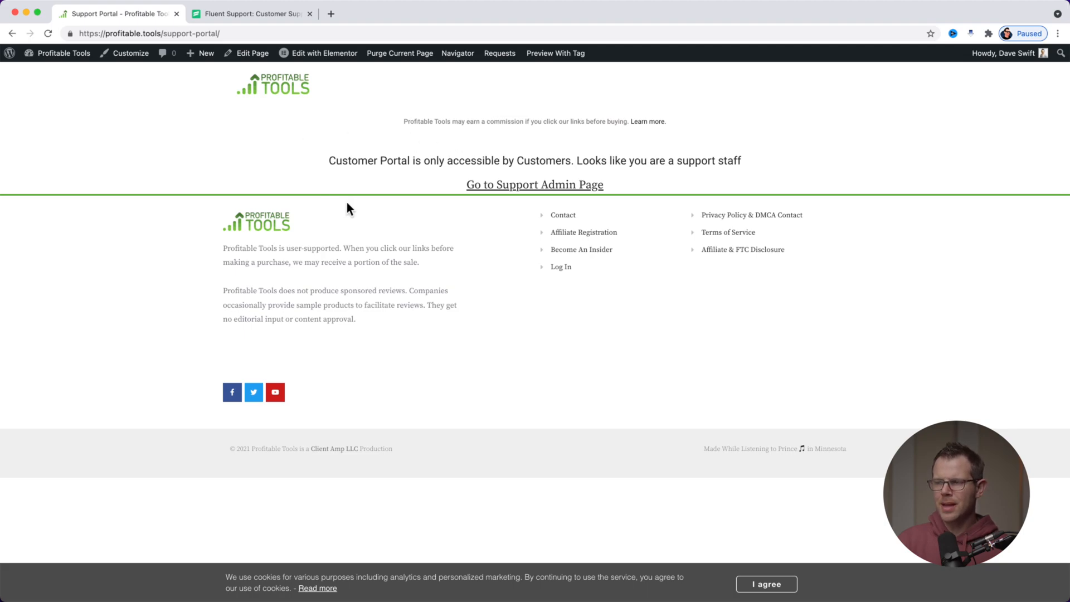
{"action": "mouse_move", "coordinate": [369, 193]}
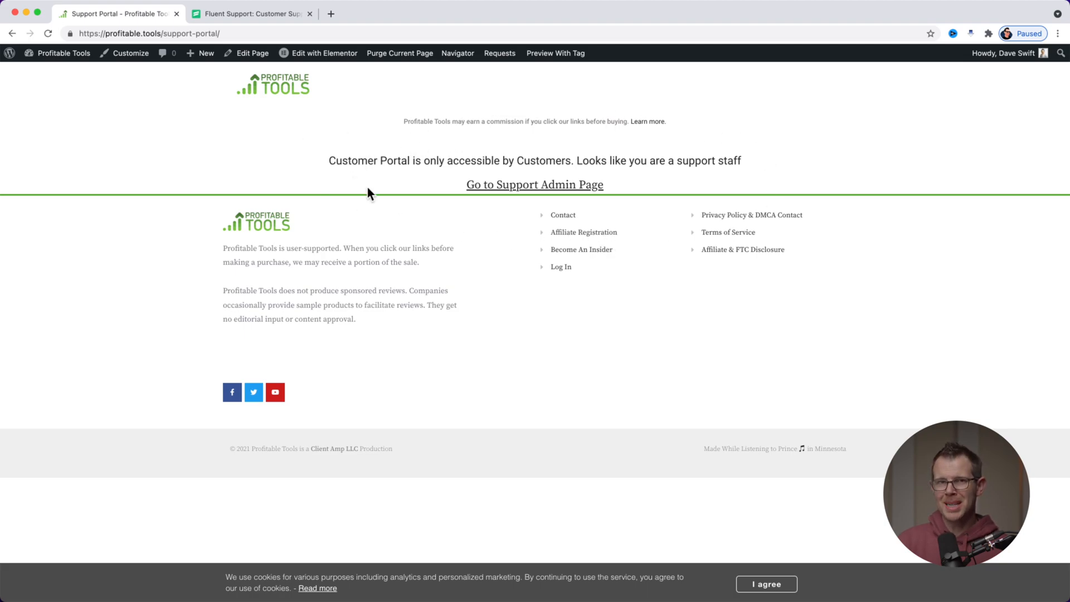
{"action": "left_click", "coordinate": [151, 32]}
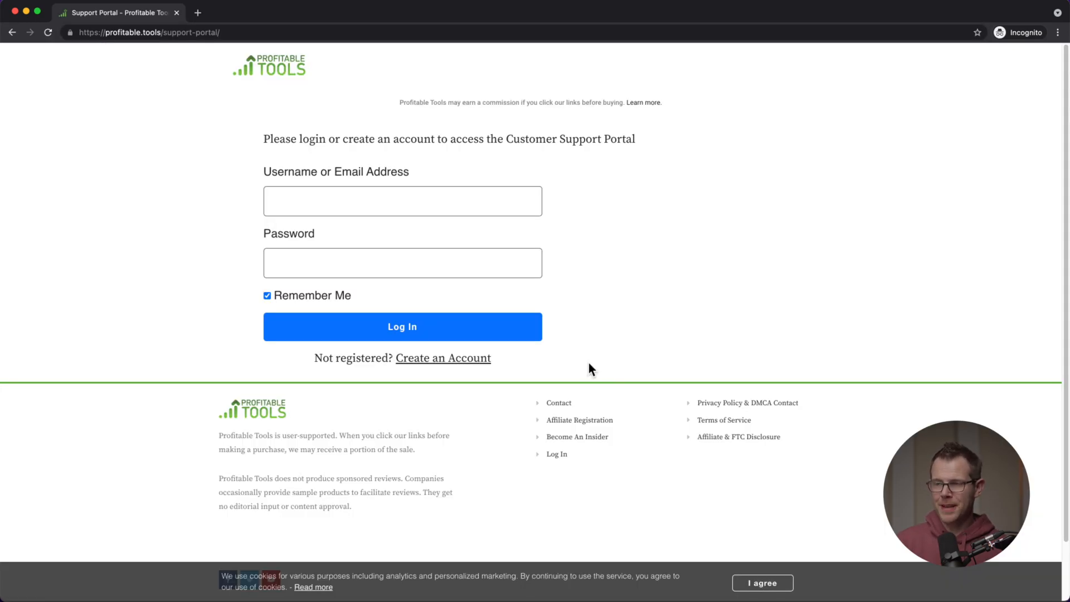
{"action": "left_click", "coordinate": [402, 327]}
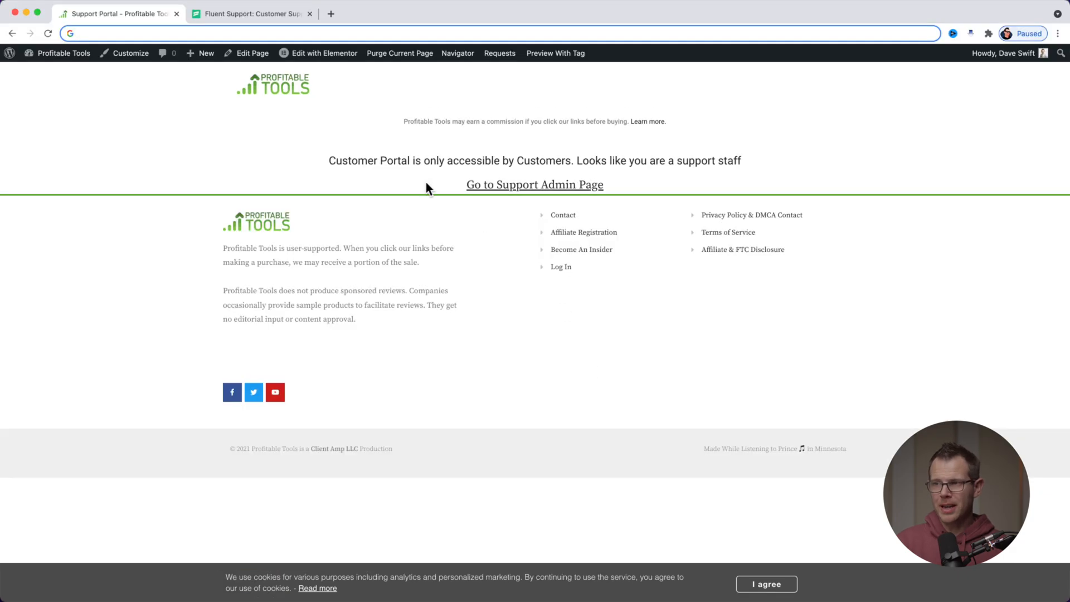
{"action": "left_click", "coordinate": [62, 53]}
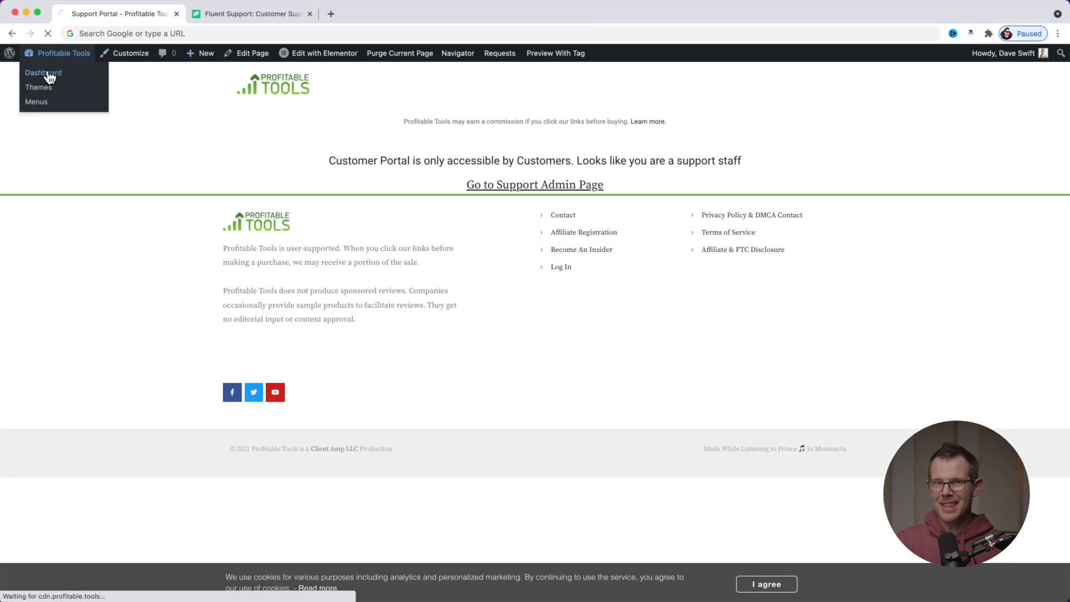
{"action": "left_click", "coordinate": [42, 74]}
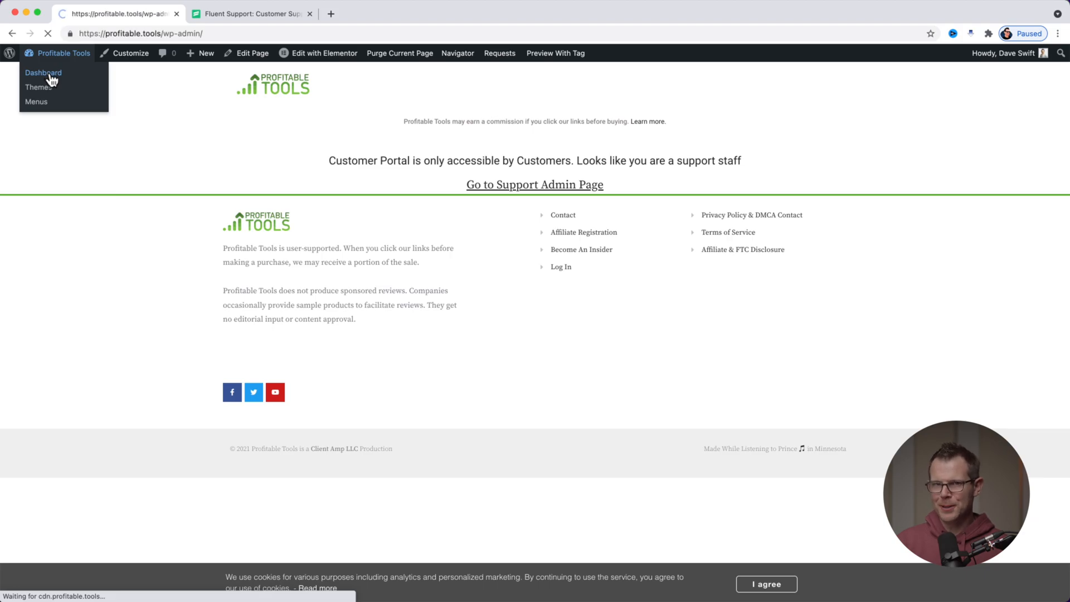
Save Global Settings with portal page 6735 and the [fluent_support_auth] message for logged-out visitors.
{"action": "left_click", "coordinate": [43, 73]}
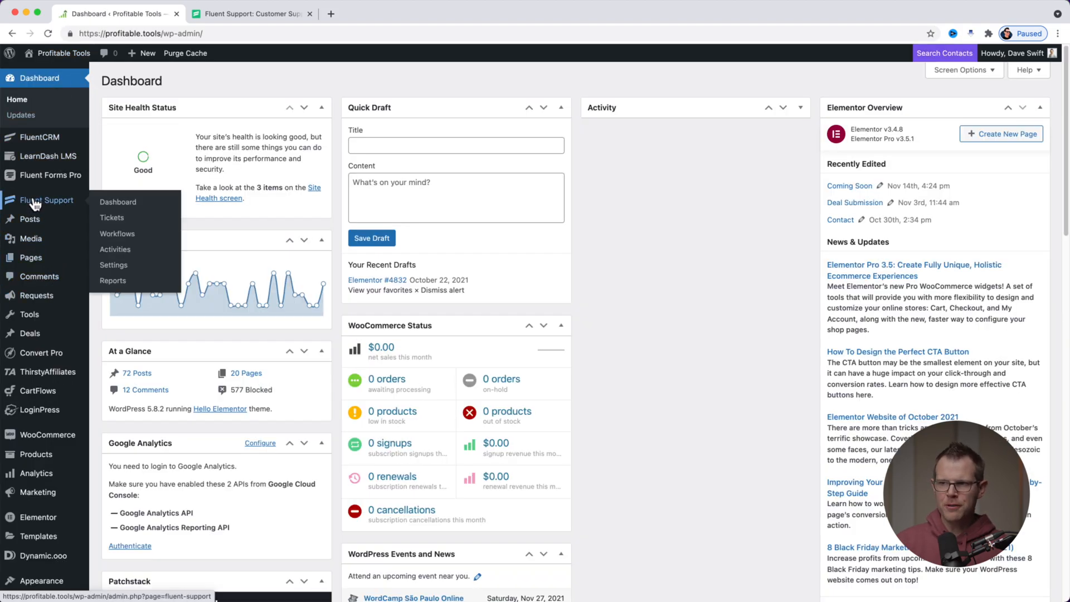
{"action": "mouse_move", "coordinate": [93, 222]}
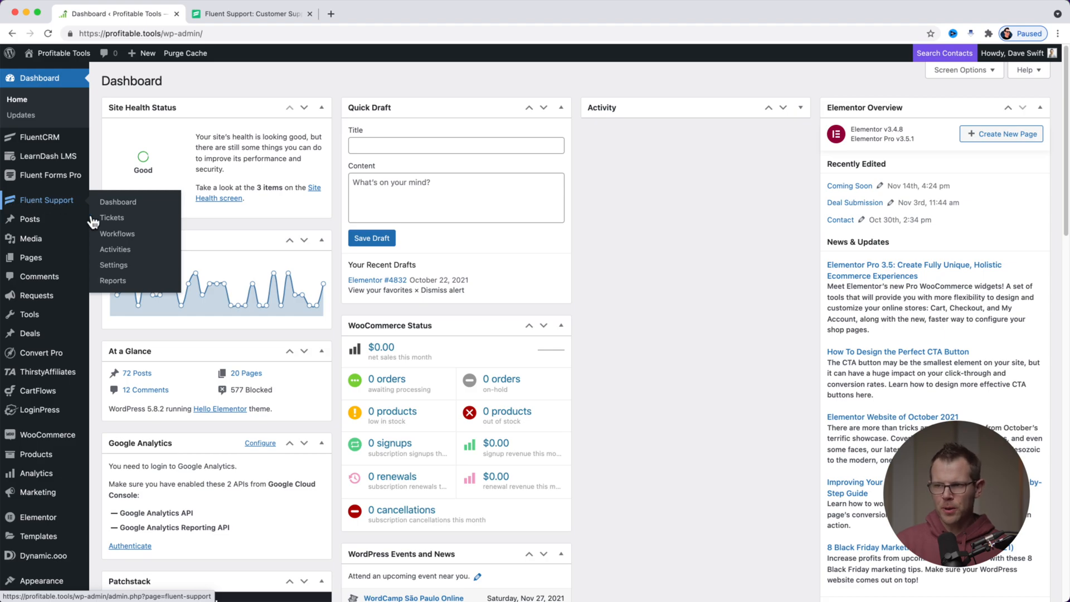
{"action": "left_click", "coordinate": [114, 265]}
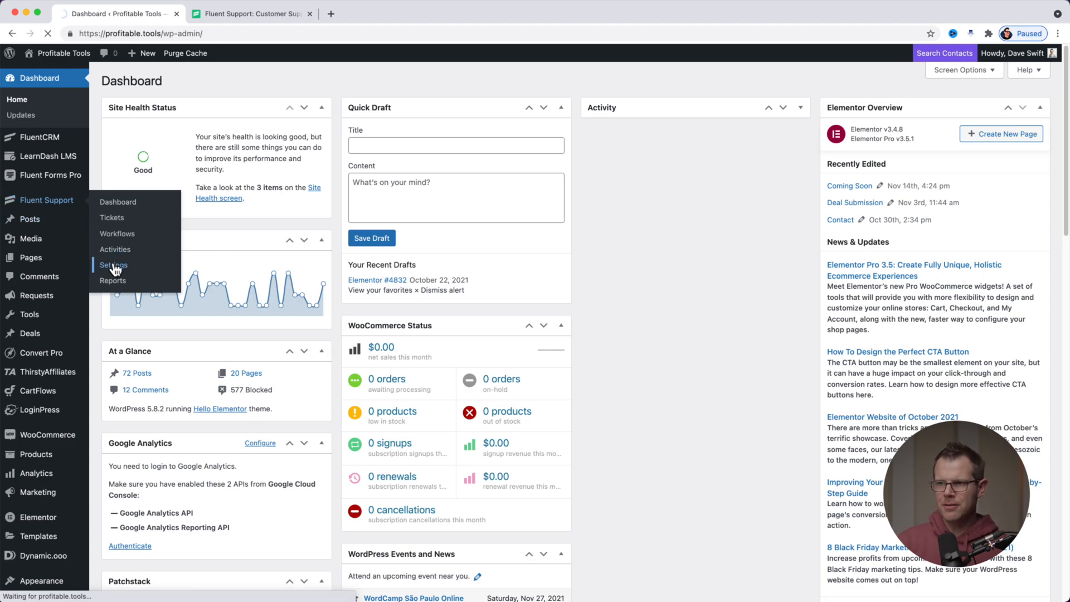
{"action": "left_click", "coordinate": [114, 266]}
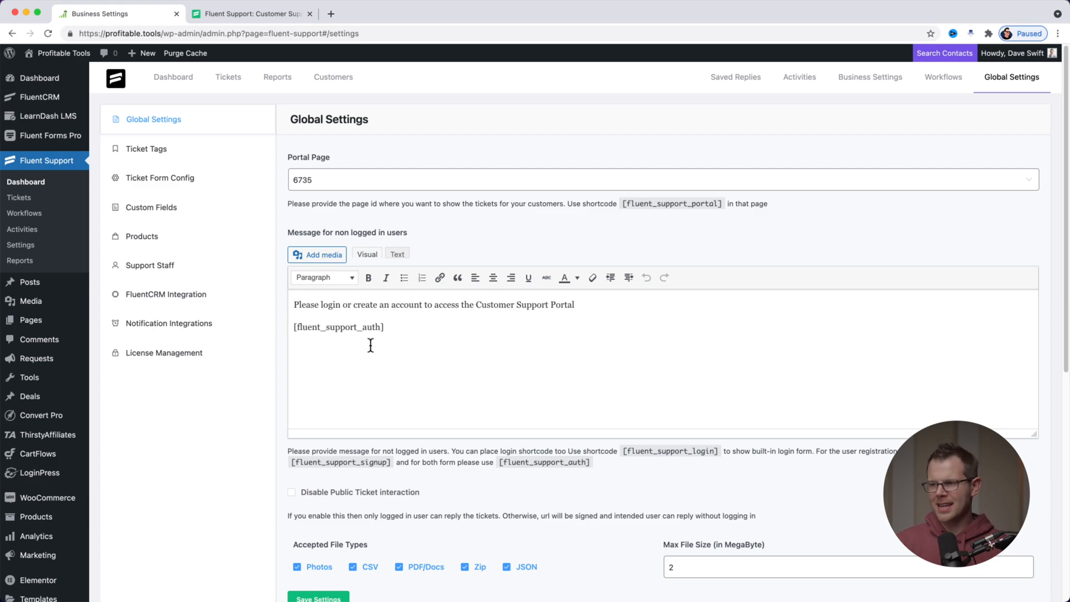
{"action": "mouse_move", "coordinate": [398, 353]}
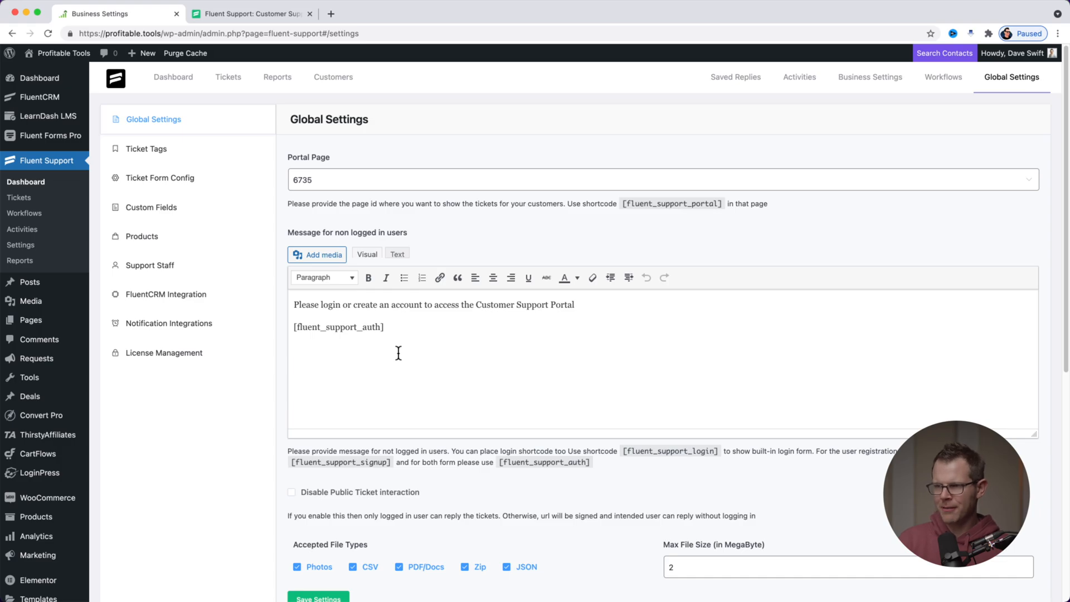
{"action": "left_click", "coordinate": [317, 599]}
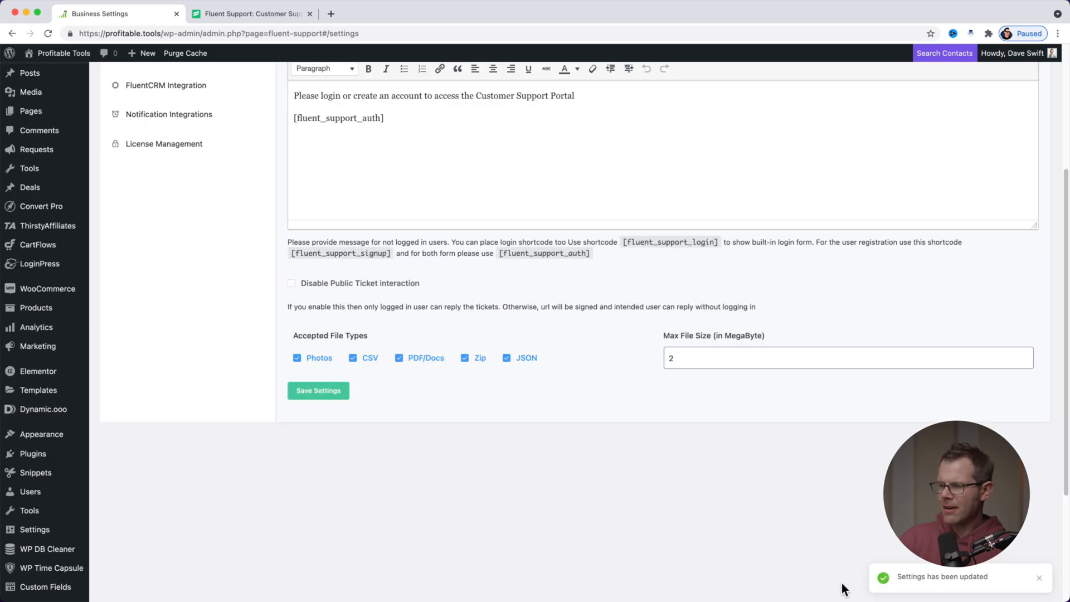
{"action": "mouse_move", "coordinate": [901, 74]}
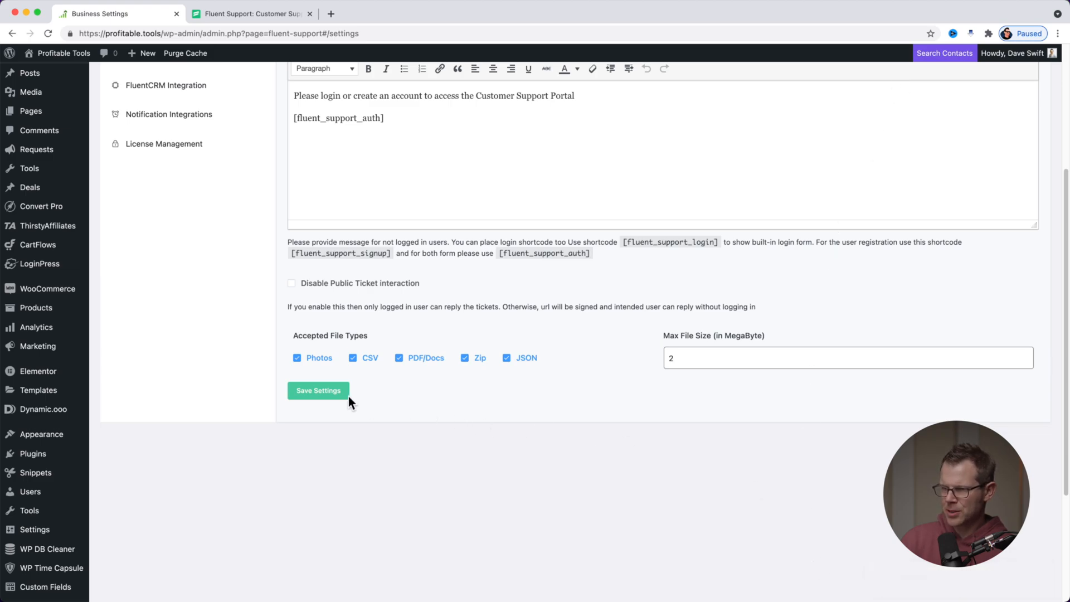
{"action": "left_click", "coordinate": [317, 390]}
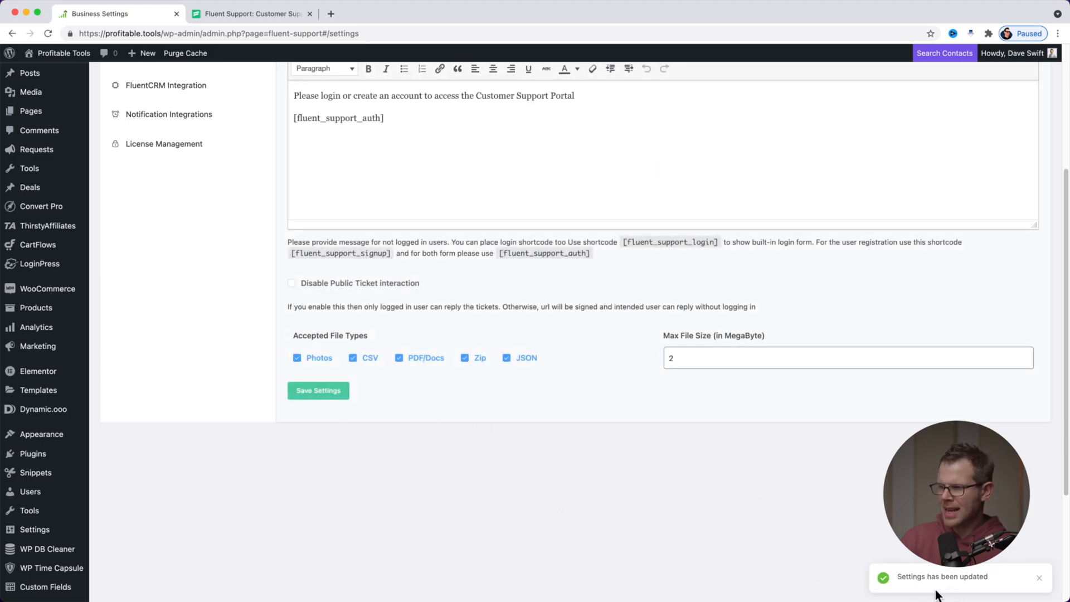
{"action": "mouse_move", "coordinate": [861, 579]}
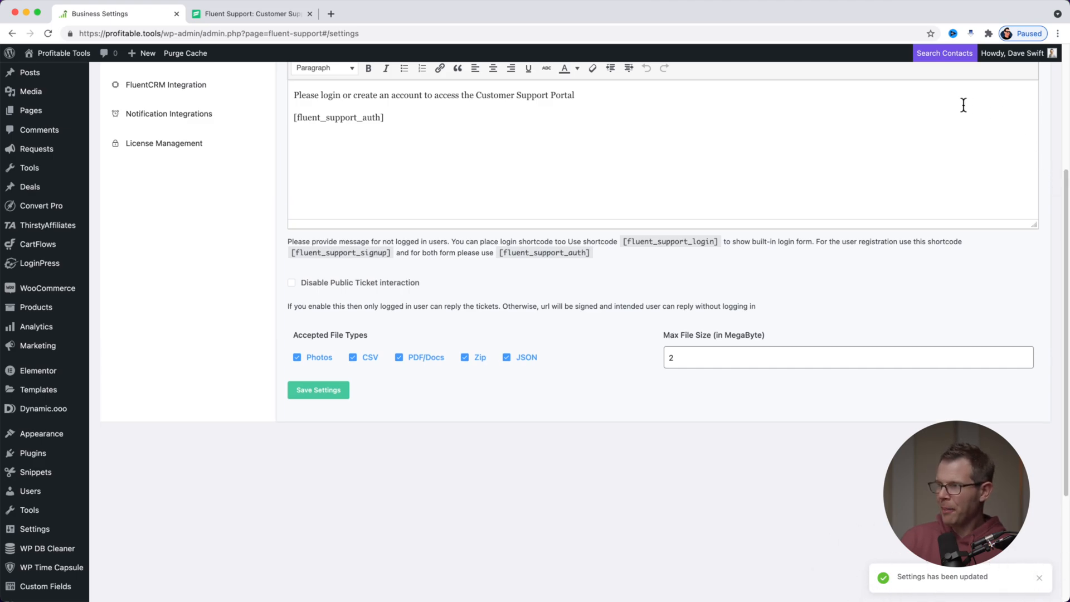
{"action": "mouse_move", "coordinate": [861, 546]}
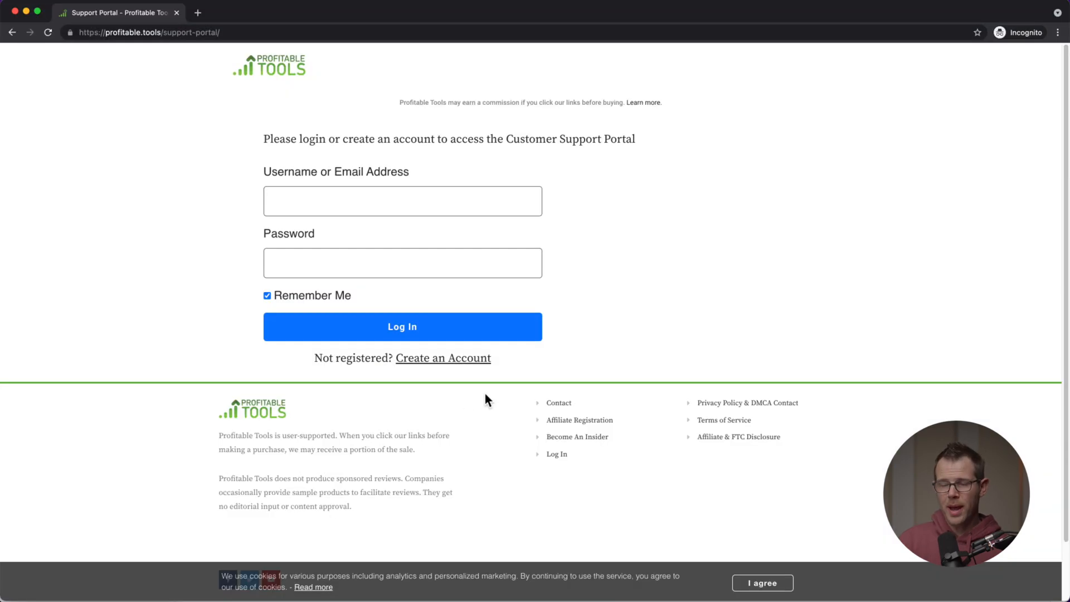
Register a new test customer account through the portal's Create an Account signup form.
{"action": "left_click", "coordinate": [442, 358]}
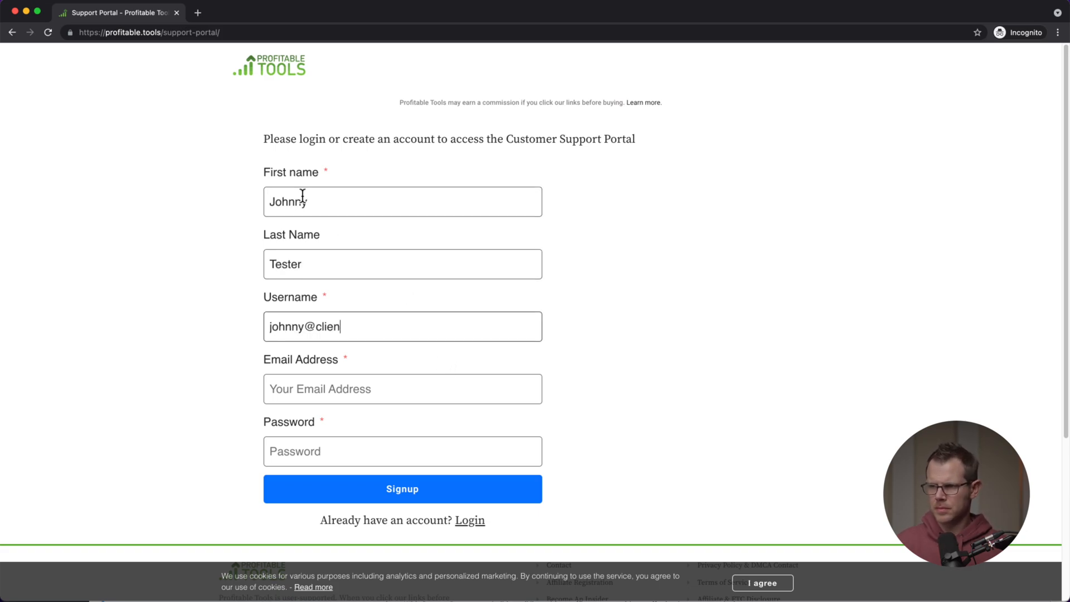
{"action": "left_click", "coordinate": [401, 488]}
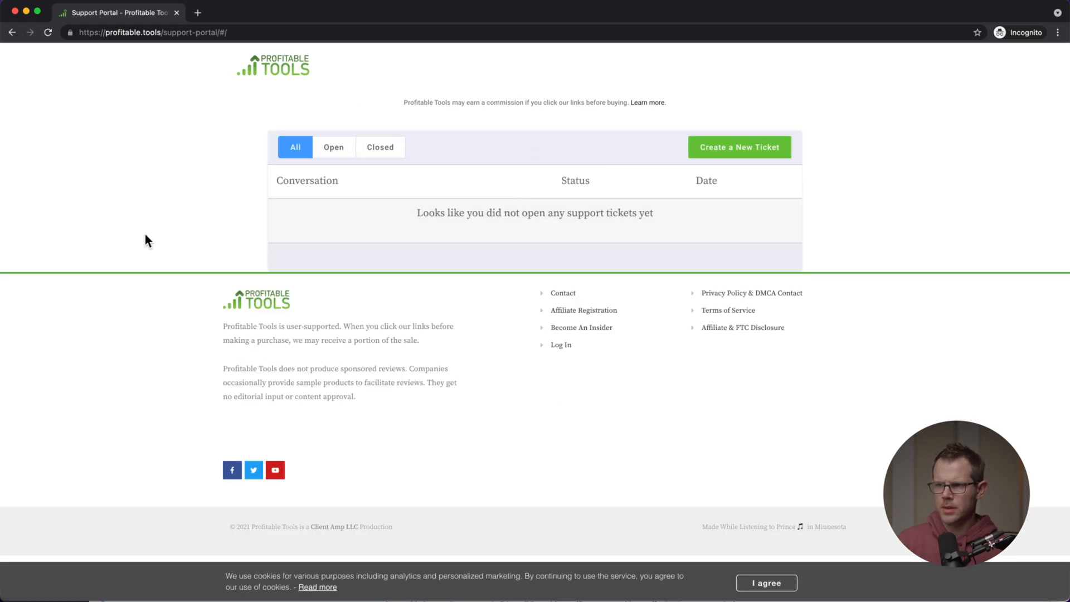
{"action": "mouse_move", "coordinate": [342, 211]}
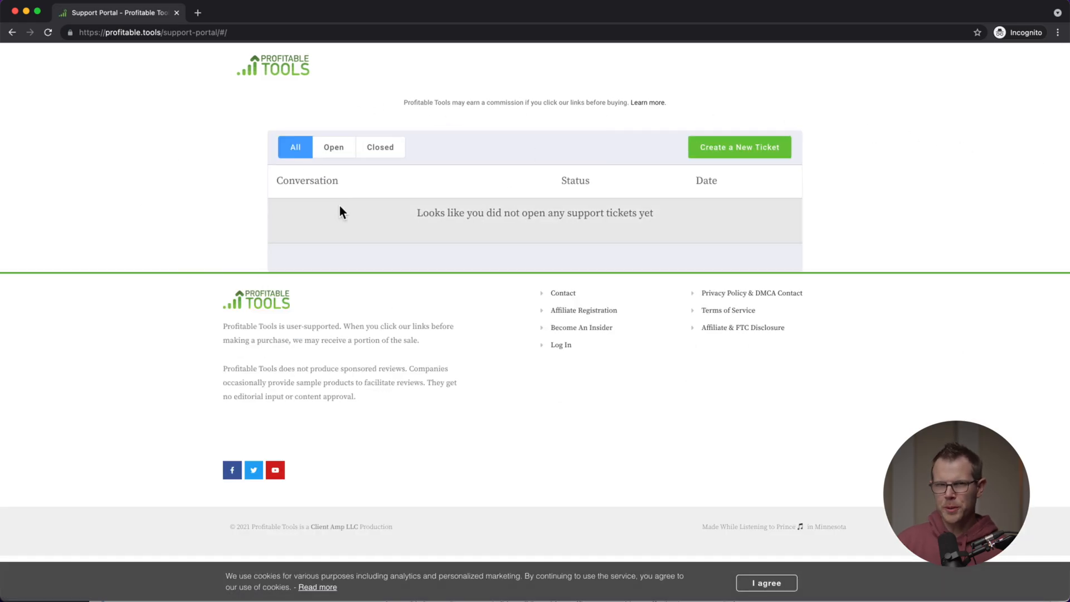
{"action": "mouse_move", "coordinate": [459, 239]}
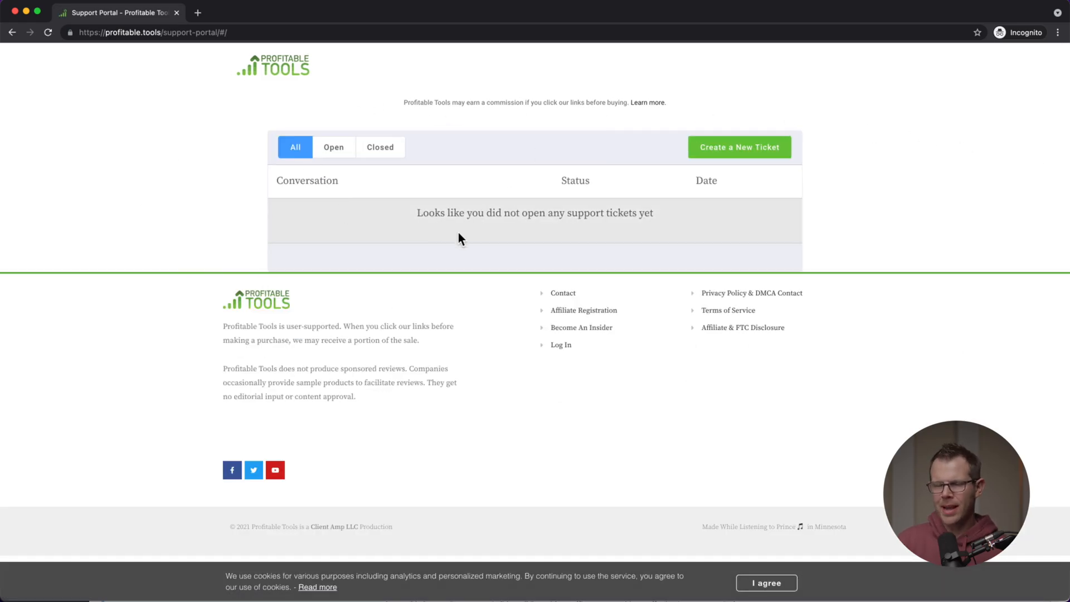
{"action": "mouse_move", "coordinate": [671, 279]}
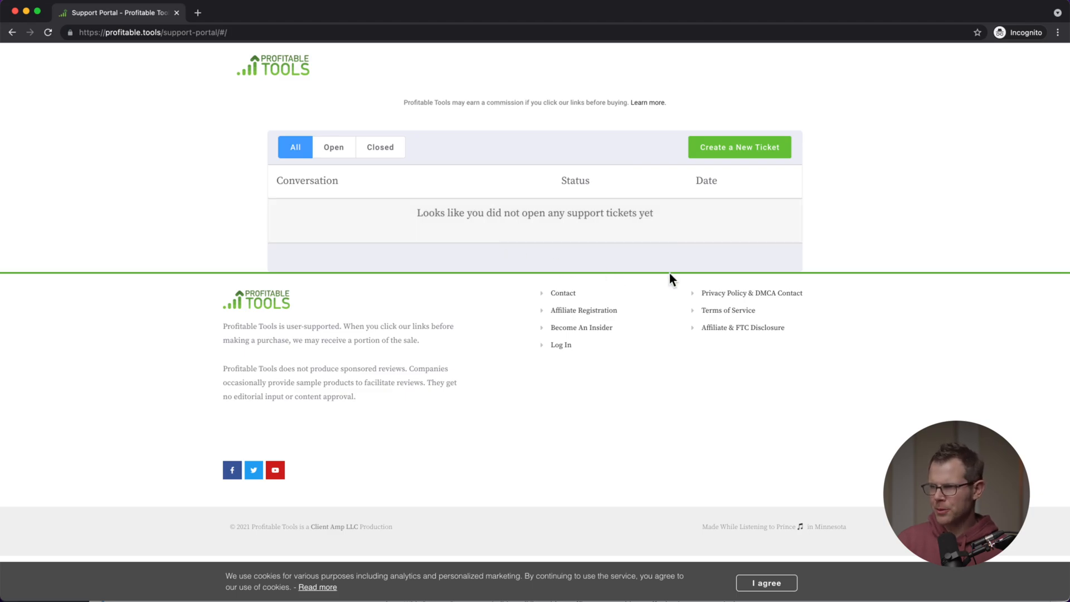
{"action": "mouse_move", "coordinate": [417, 278]}
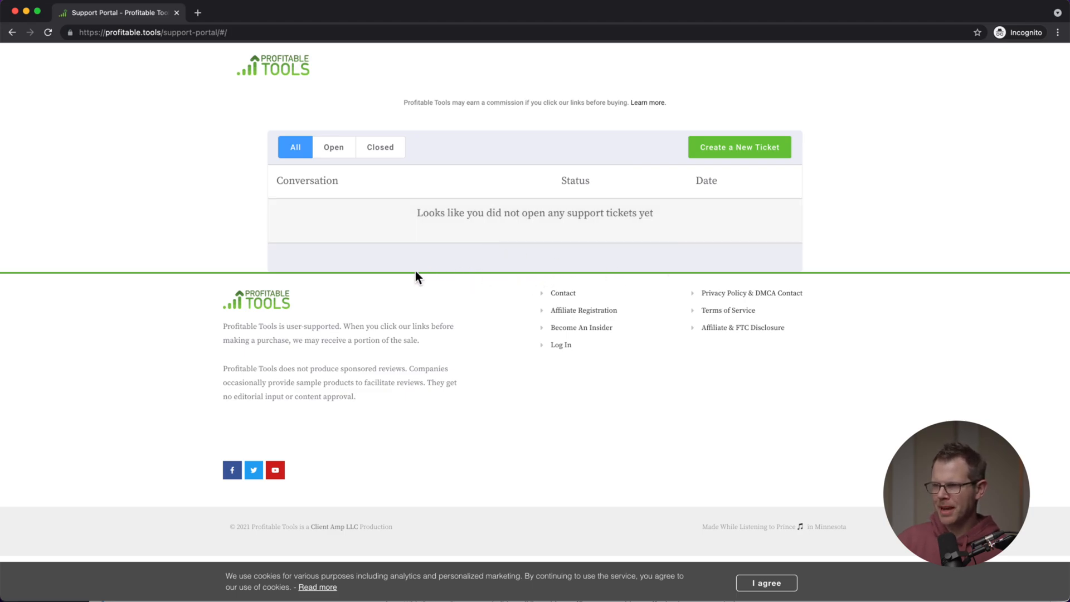
{"action": "mouse_move", "coordinate": [762, 254]}
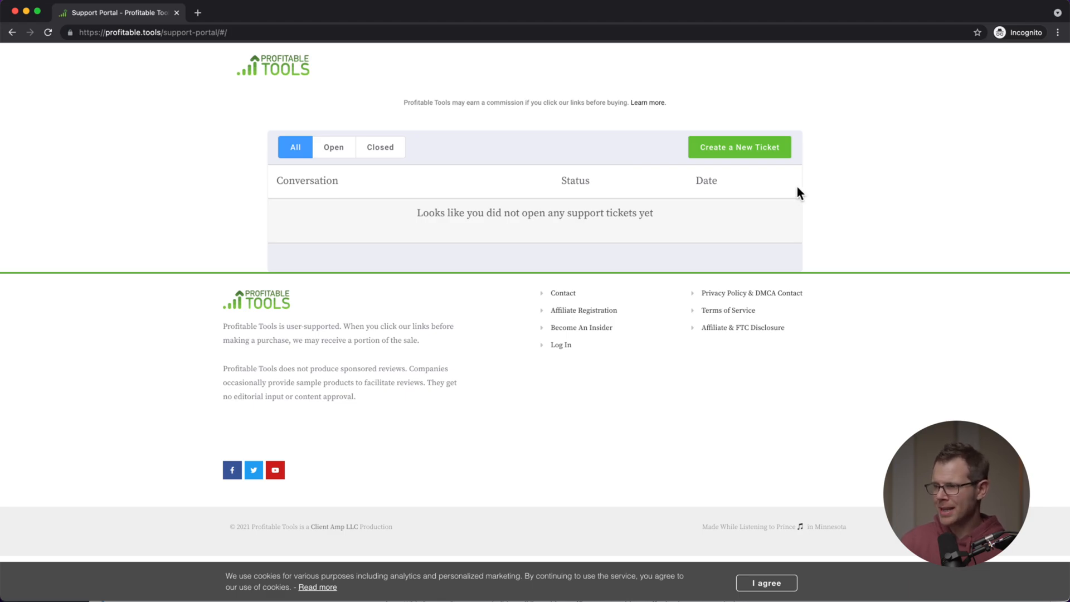
Submit a portal ticket with subject Testing, details 'This is a test.' and an attached image.
{"action": "left_click", "coordinate": [739, 147]}
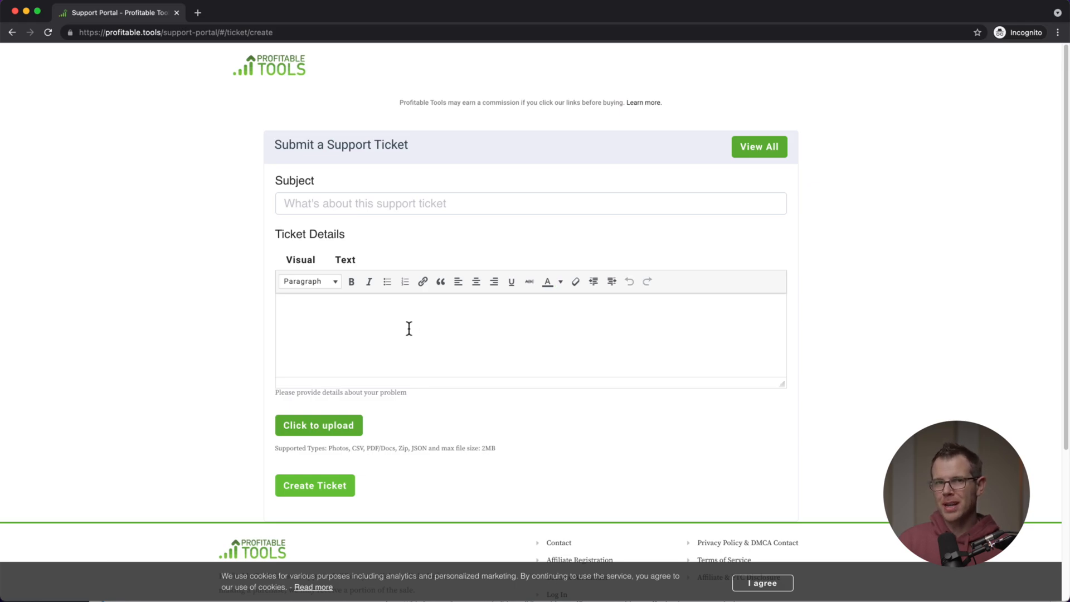
{"action": "mouse_move", "coordinate": [378, 342]}
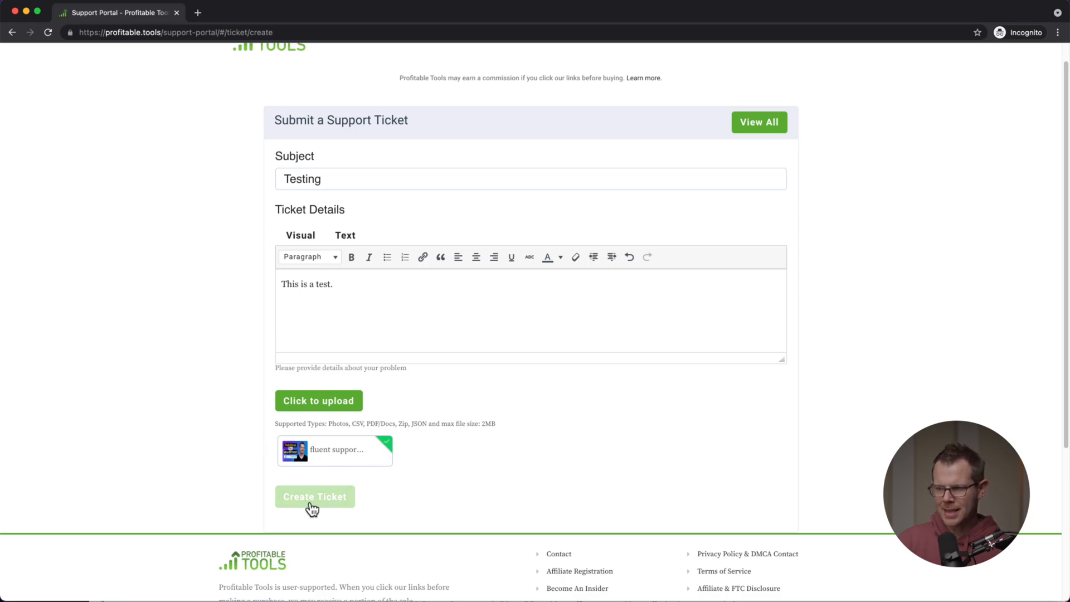
{"action": "left_click", "coordinate": [315, 496]}
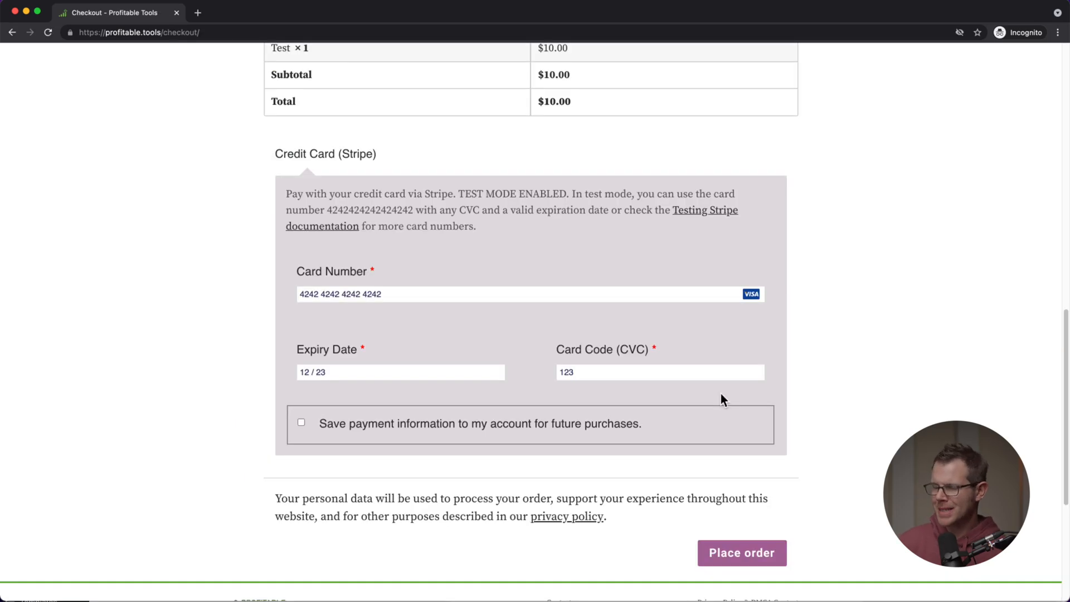
{"action": "mouse_move", "coordinate": [714, 500]}
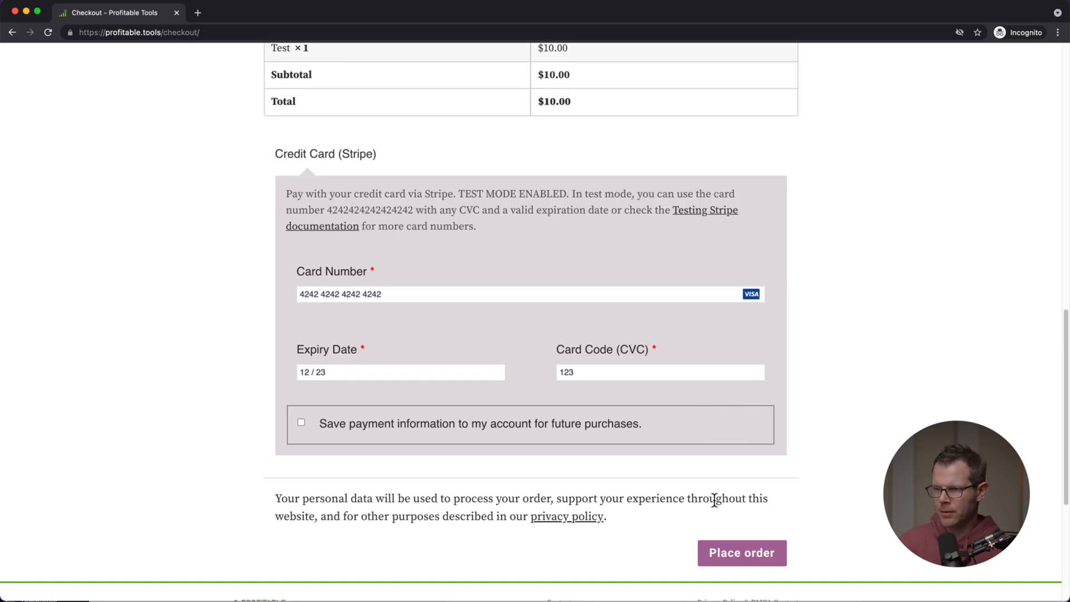
Place the $10.00 Test product order with the 4242 Stripe test card.
{"action": "left_click", "coordinate": [741, 552]}
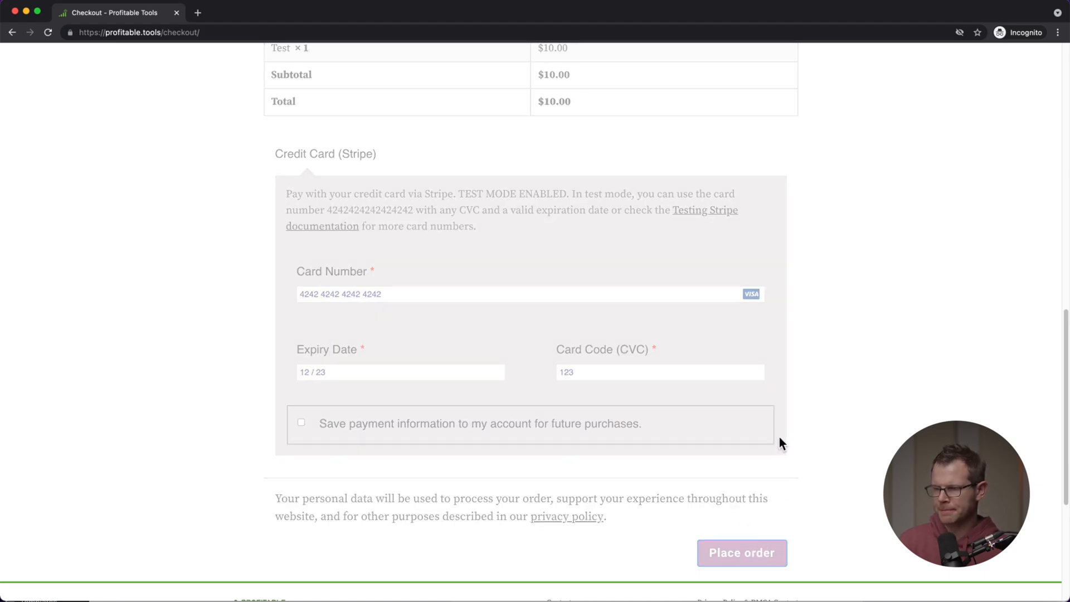
{"action": "left_click", "coordinate": [741, 553]}
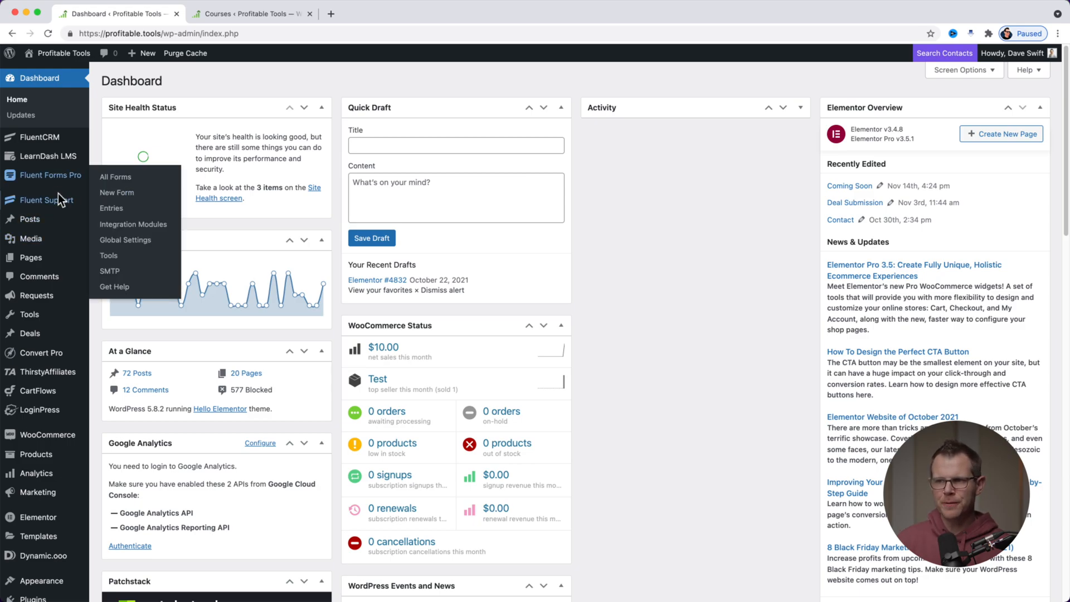
Open the Testing ticket in the support admin and open the customer's $10.00 Test order in a new tab.
{"action": "left_click", "coordinate": [47, 200]}
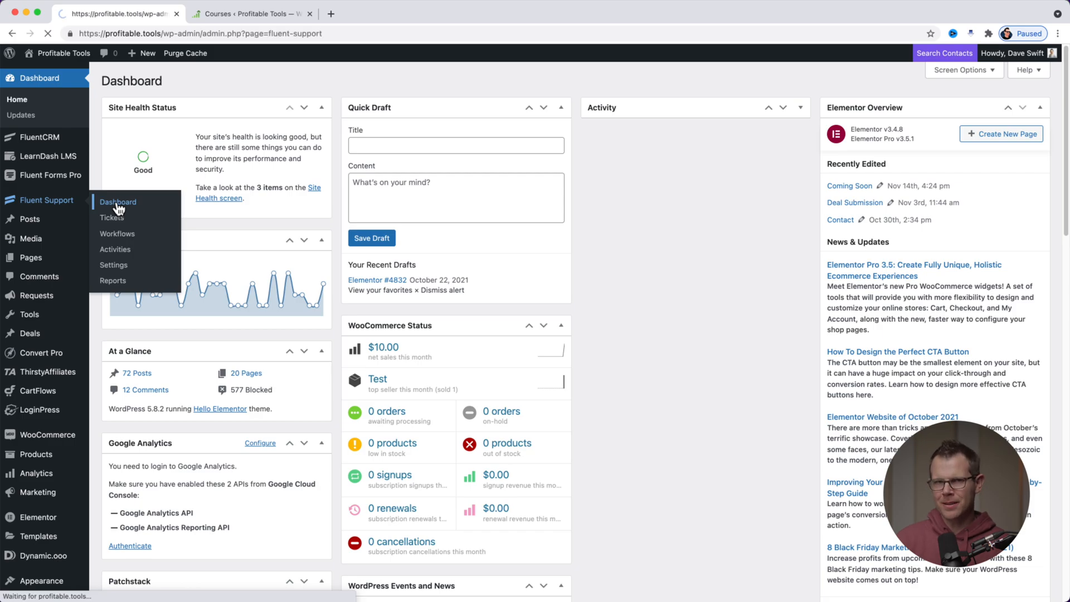
{"action": "left_click", "coordinate": [117, 201]}
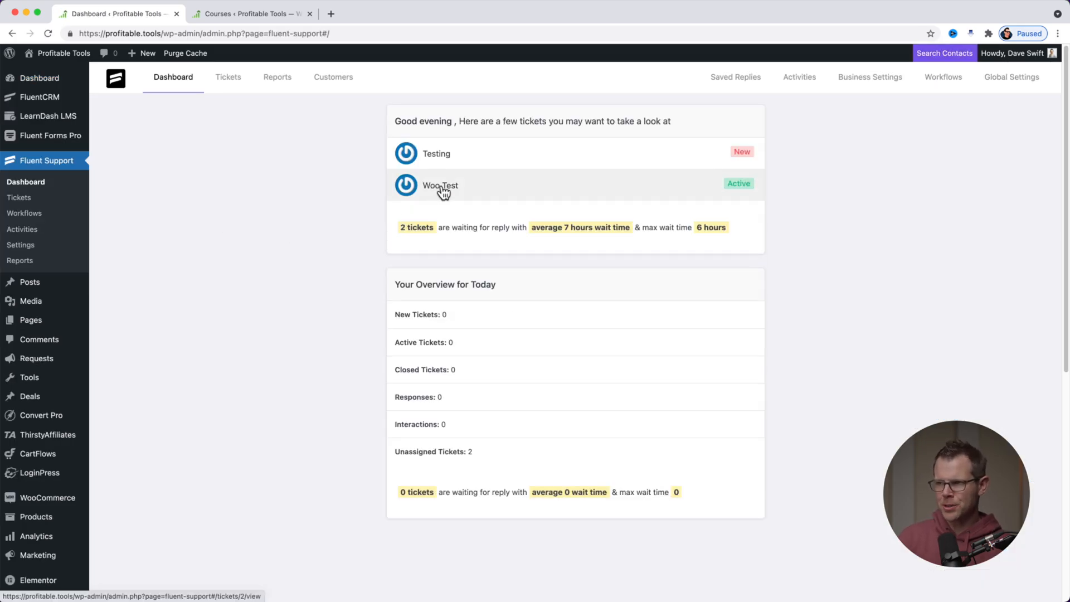
{"action": "mouse_move", "coordinate": [426, 169]}
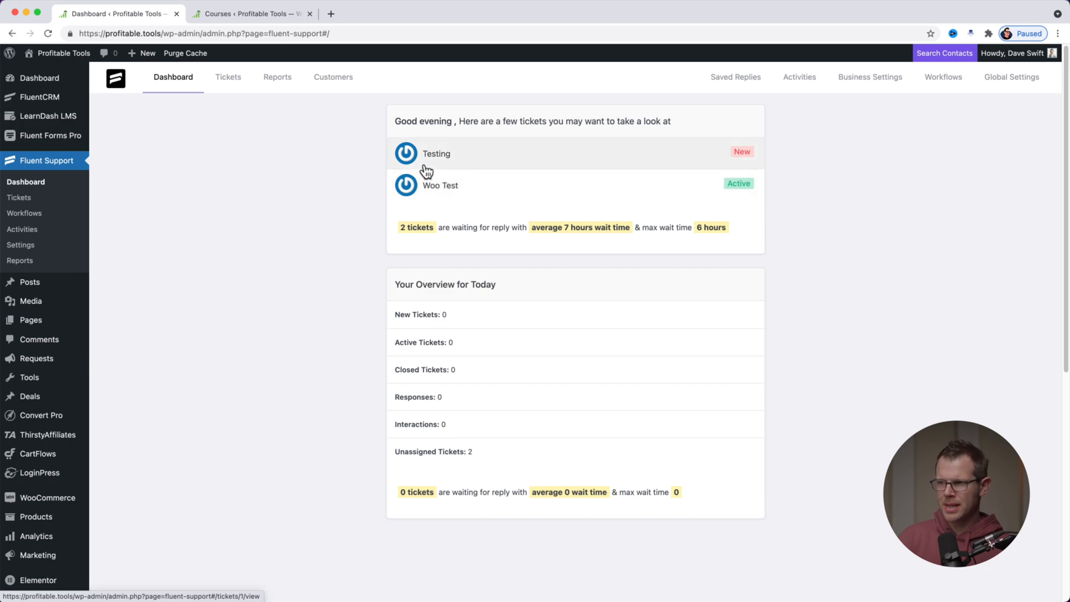
{"action": "left_click", "coordinate": [436, 153]}
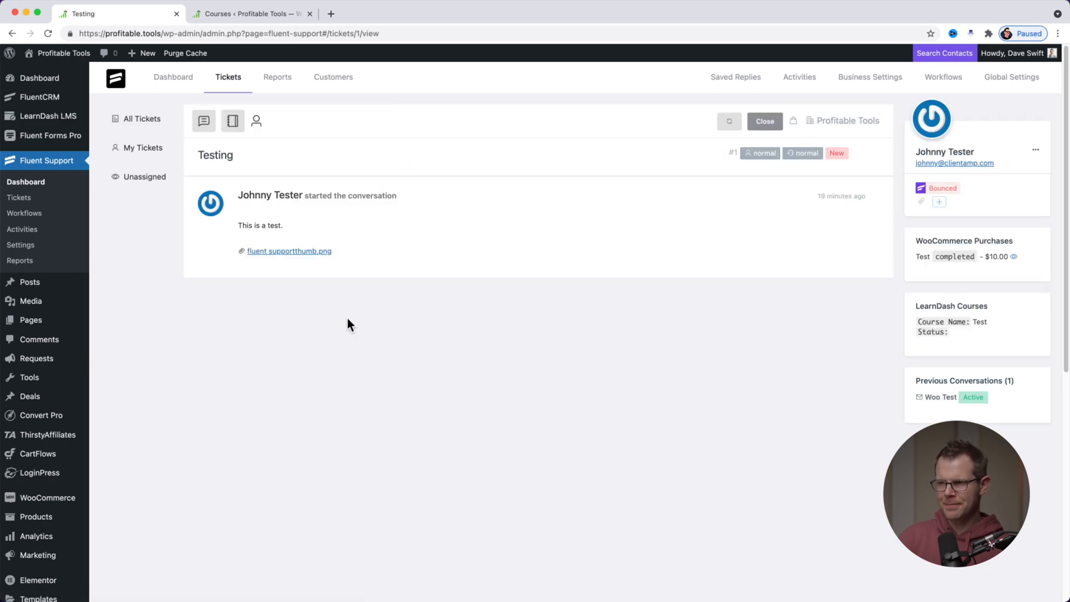
{"action": "mouse_move", "coordinate": [861, 381]}
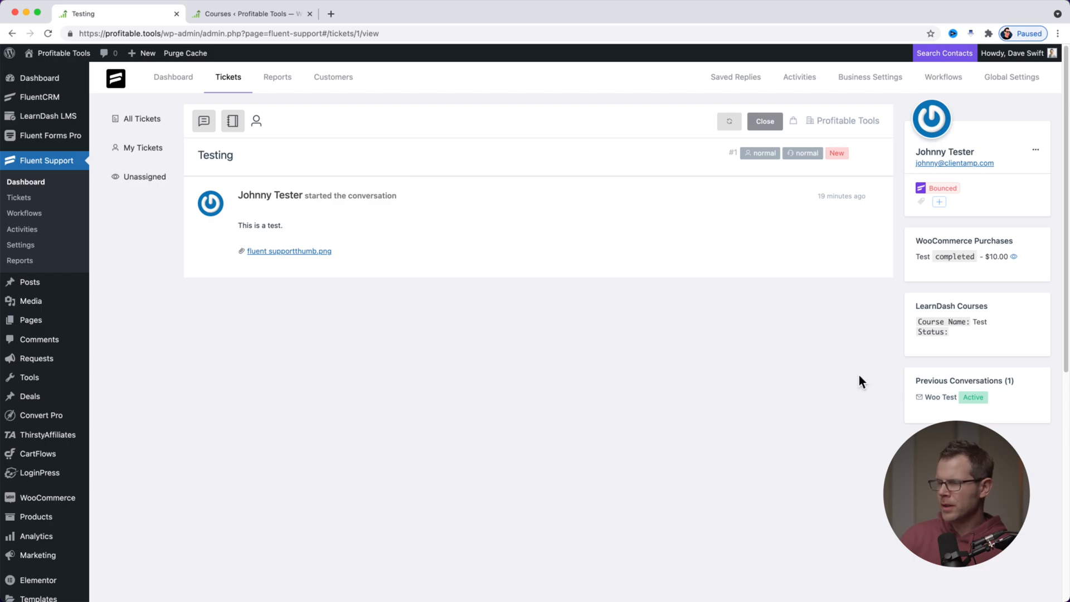
{"action": "mouse_move", "coordinate": [902, 151]}
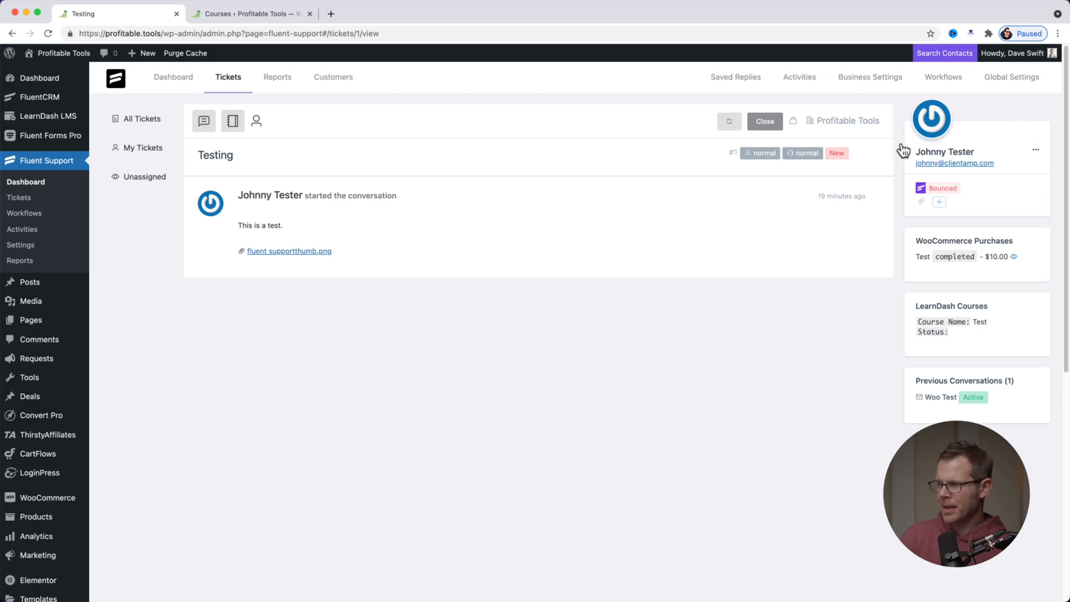
{"action": "mouse_move", "coordinate": [993, 236]}
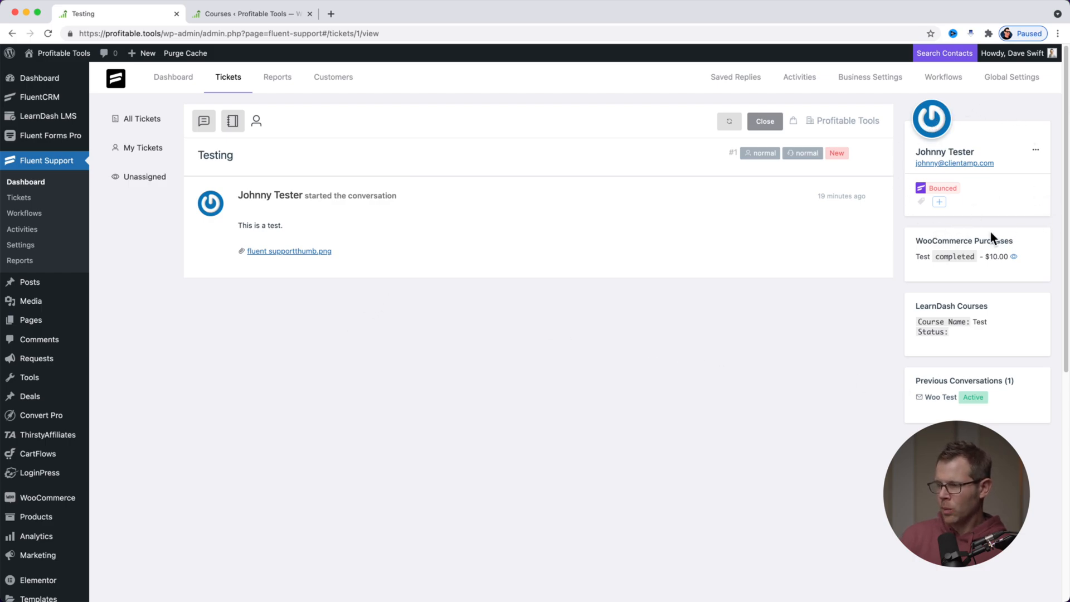
{"action": "mouse_move", "coordinate": [1032, 243]}
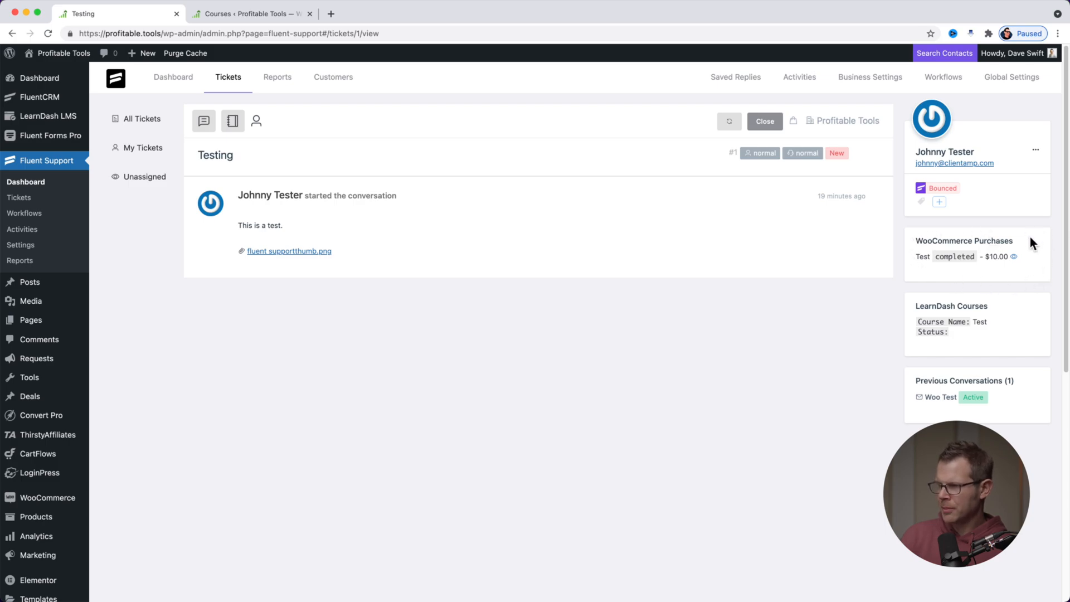
{"action": "mouse_move", "coordinate": [1016, 260]}
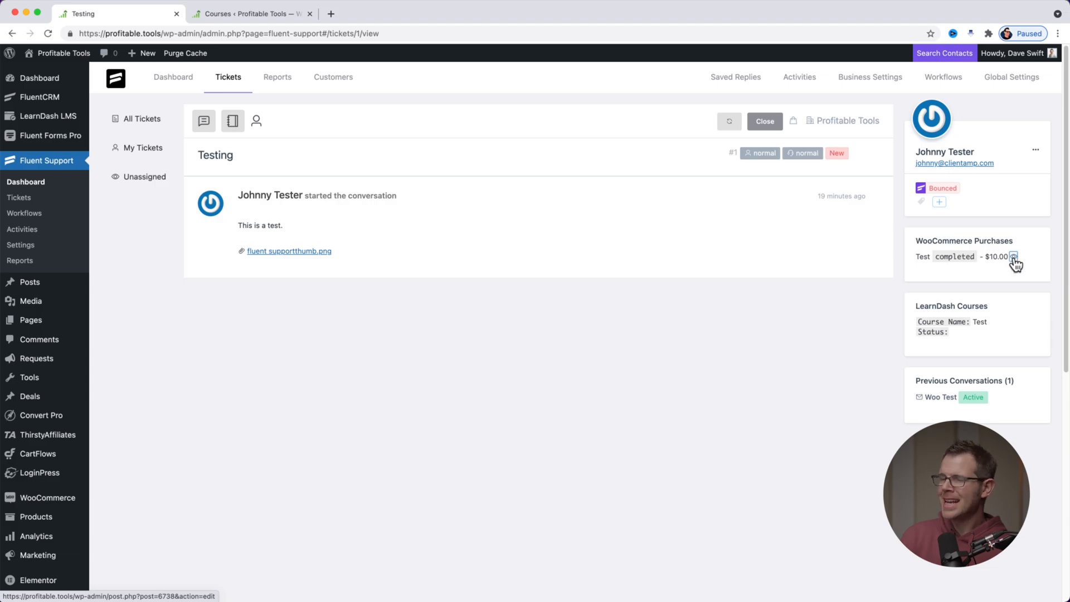
{"action": "left_click", "coordinate": [1014, 261]}
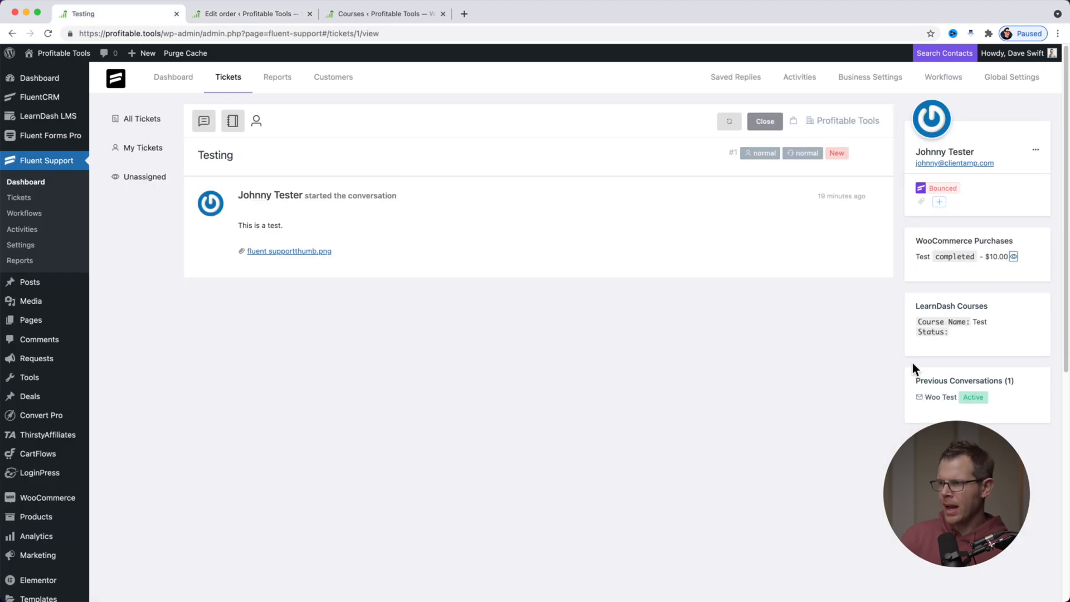
{"action": "mouse_move", "coordinate": [948, 369]}
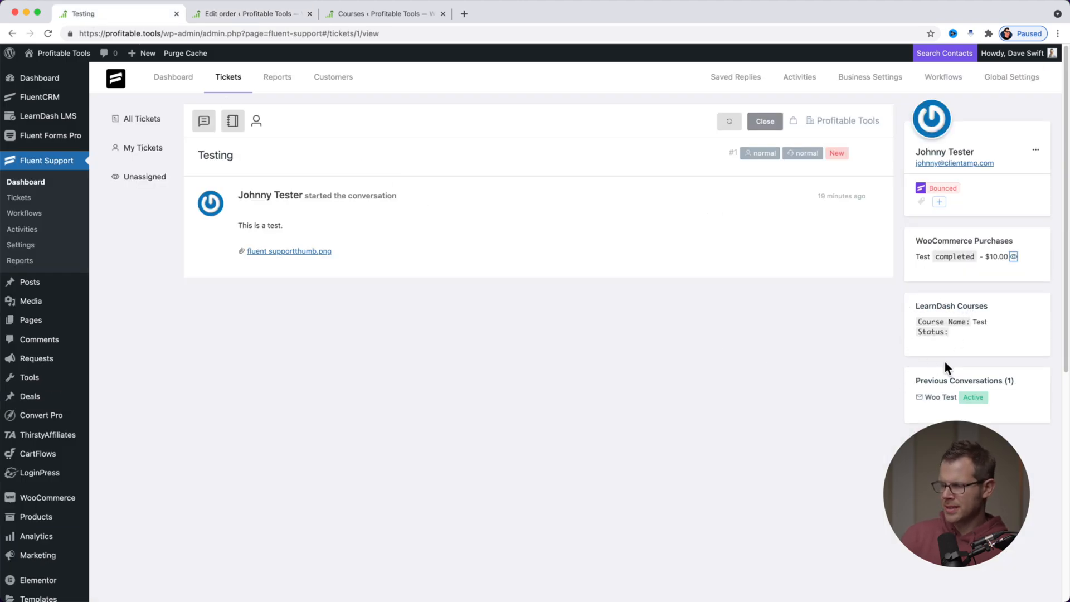
{"action": "mouse_move", "coordinate": [896, 400]}
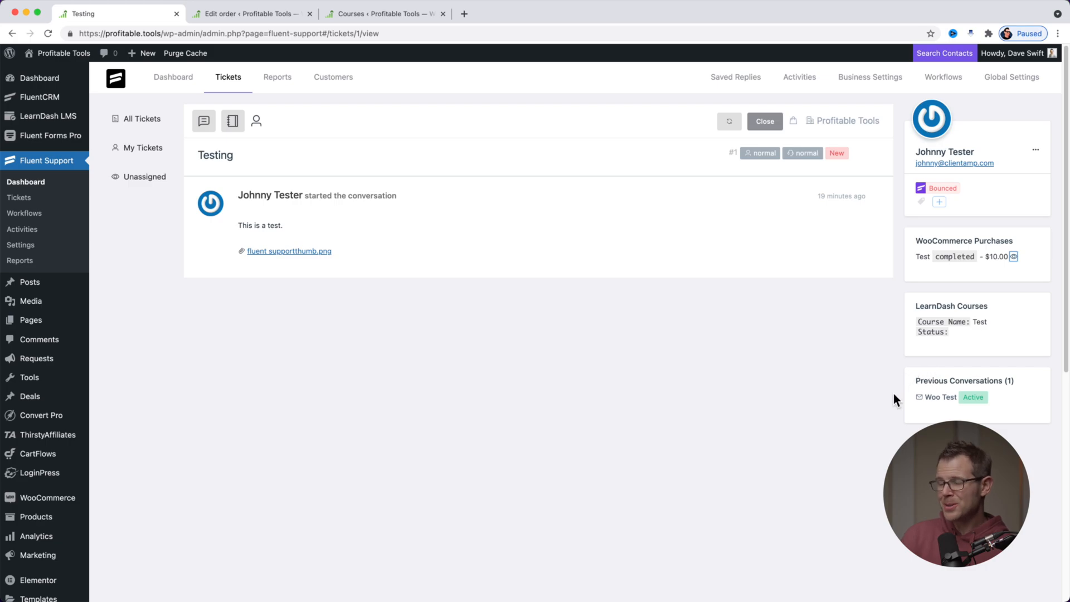
{"action": "mouse_move", "coordinate": [919, 420]}
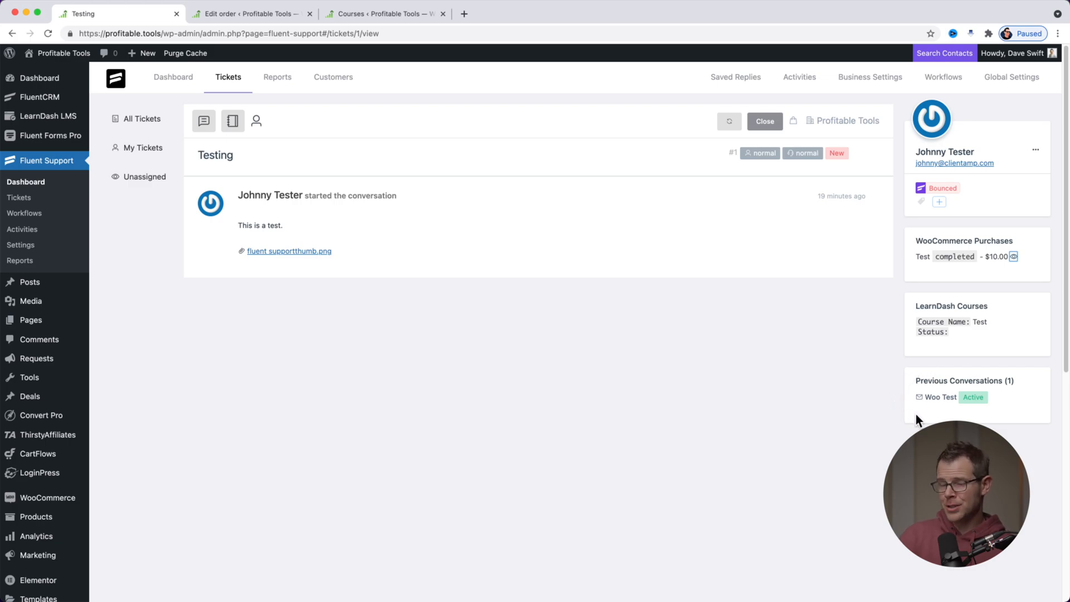
{"action": "mouse_move", "coordinate": [1011, 311]}
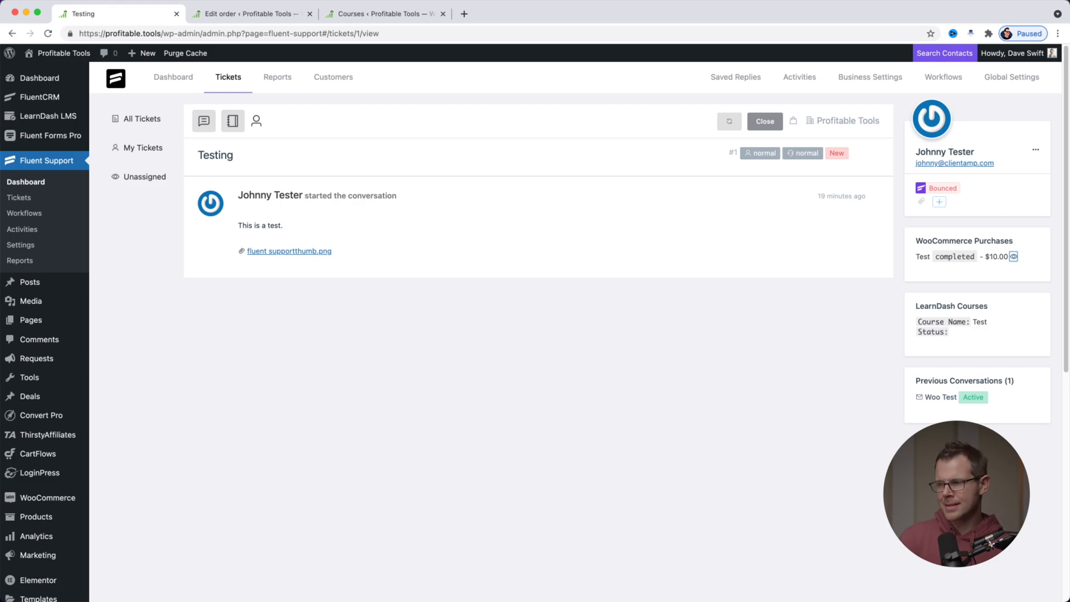
{"action": "mouse_move", "coordinate": [940, 209]}
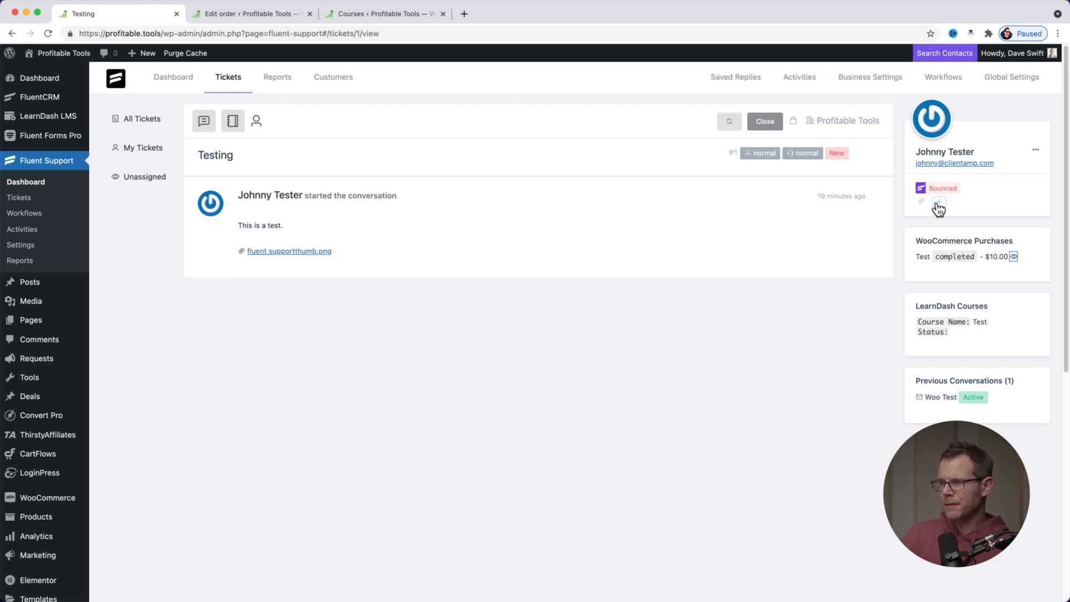
{"action": "left_click", "coordinate": [939, 201]}
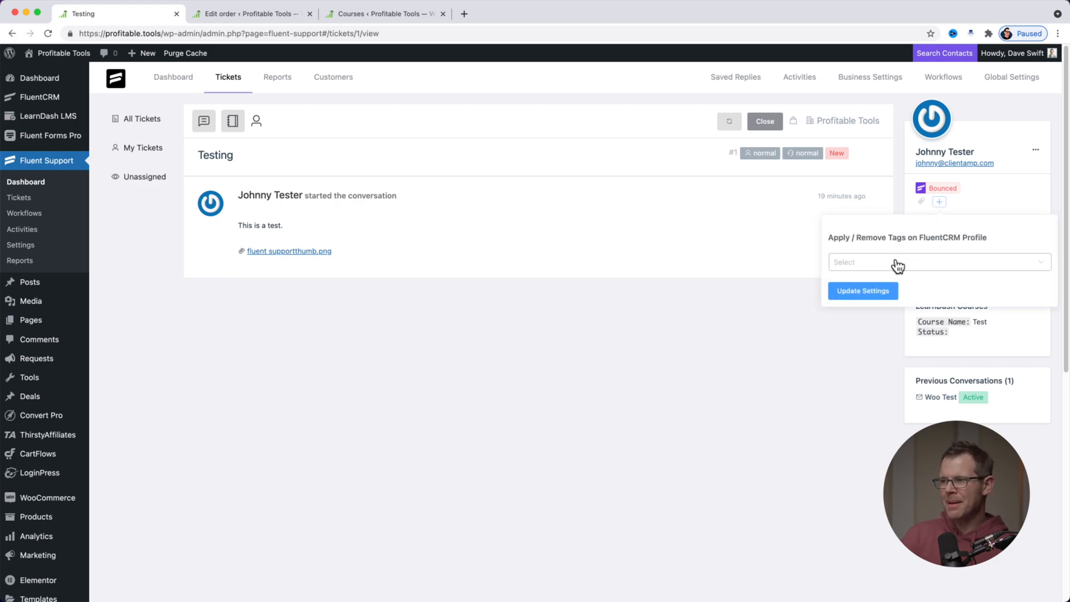
{"action": "mouse_move", "coordinate": [852, 245]}
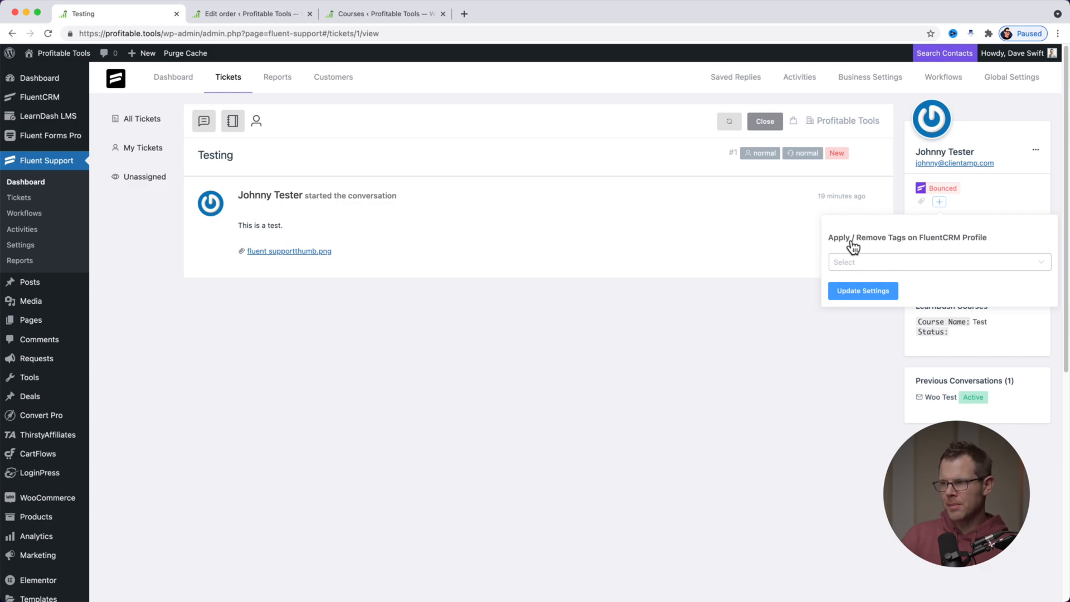
{"action": "mouse_move", "coordinate": [635, 265]}
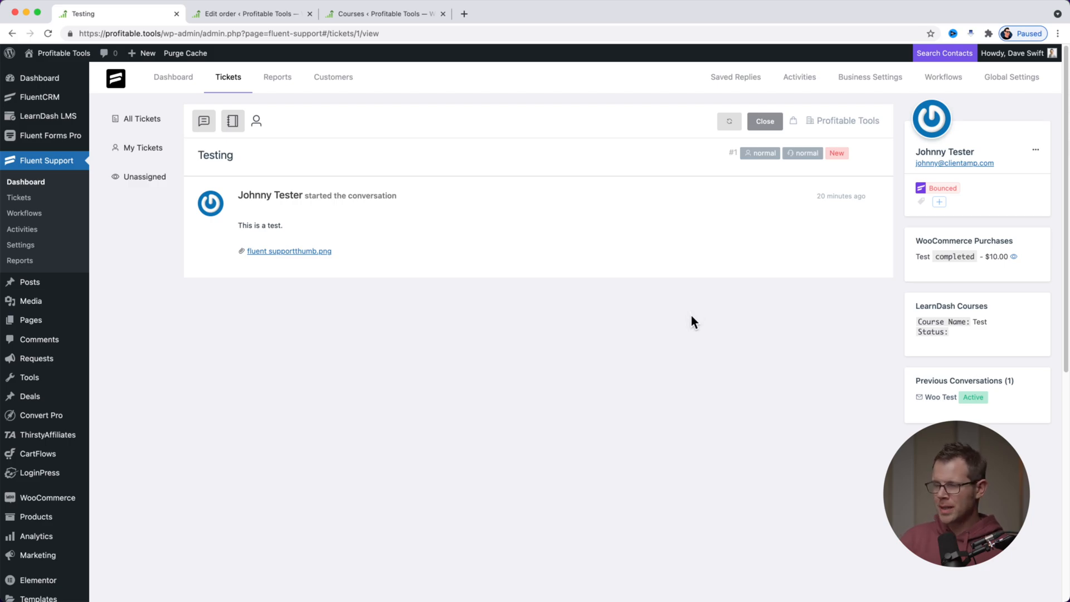
{"action": "mouse_move", "coordinate": [499, 269]}
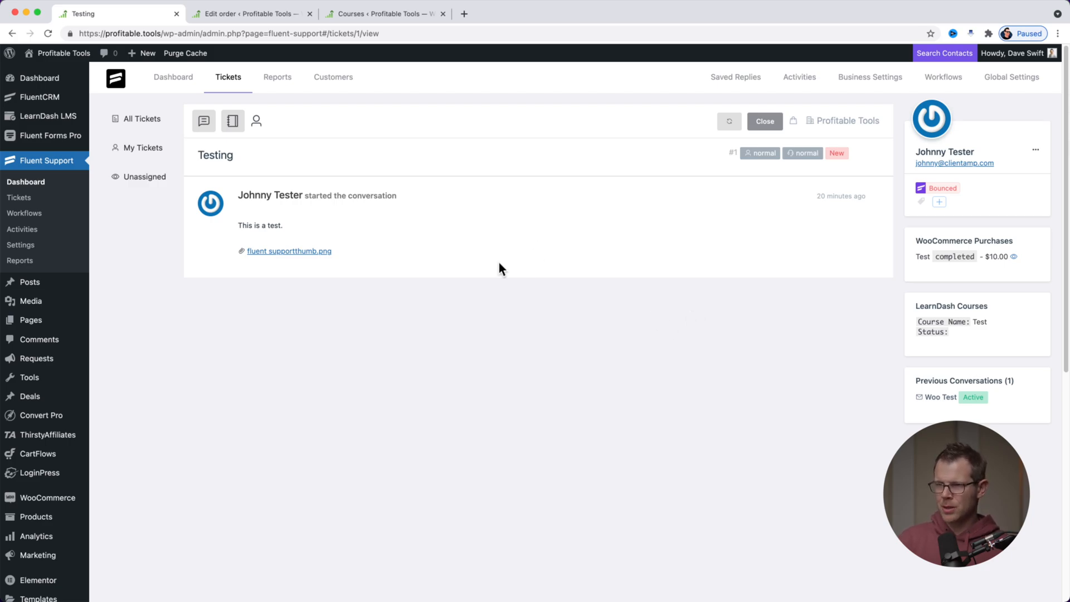
{"action": "mouse_move", "coordinate": [496, 235]}
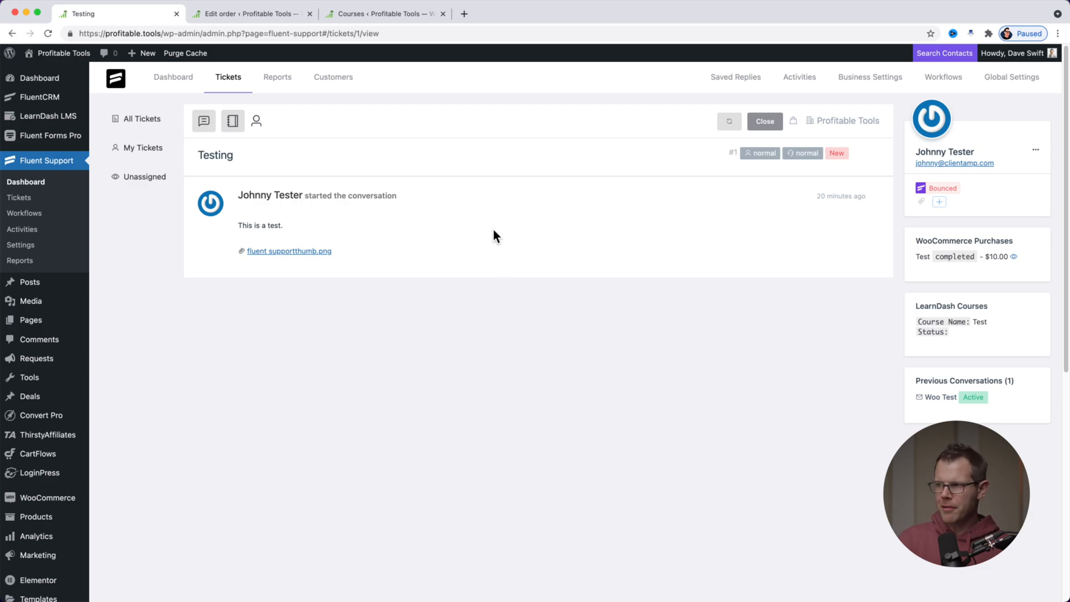
{"action": "mouse_move", "coordinate": [505, 246]}
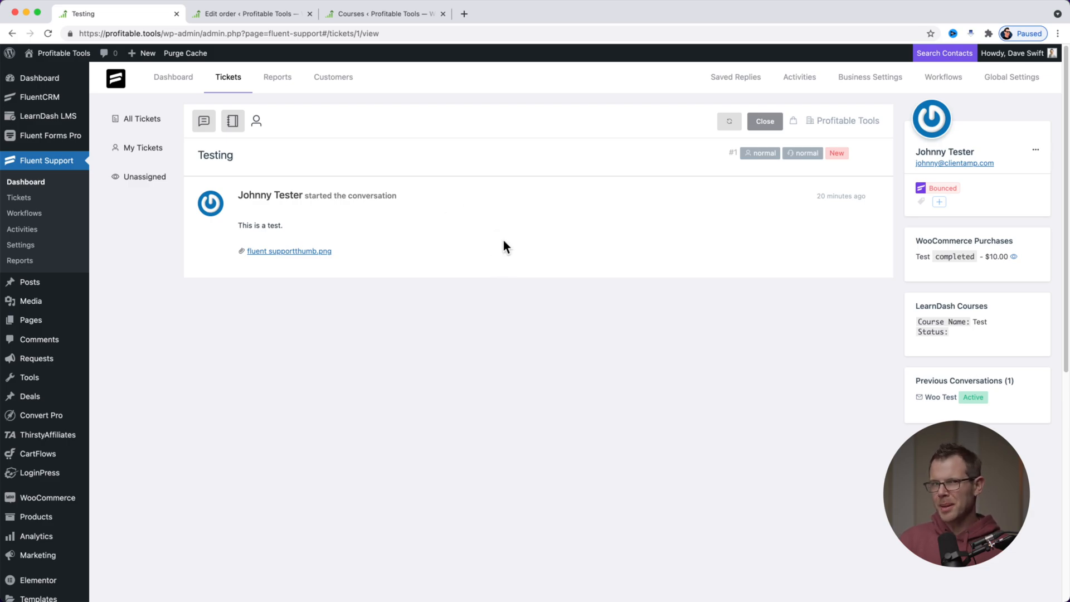
{"action": "mouse_move", "coordinate": [966, 211]}
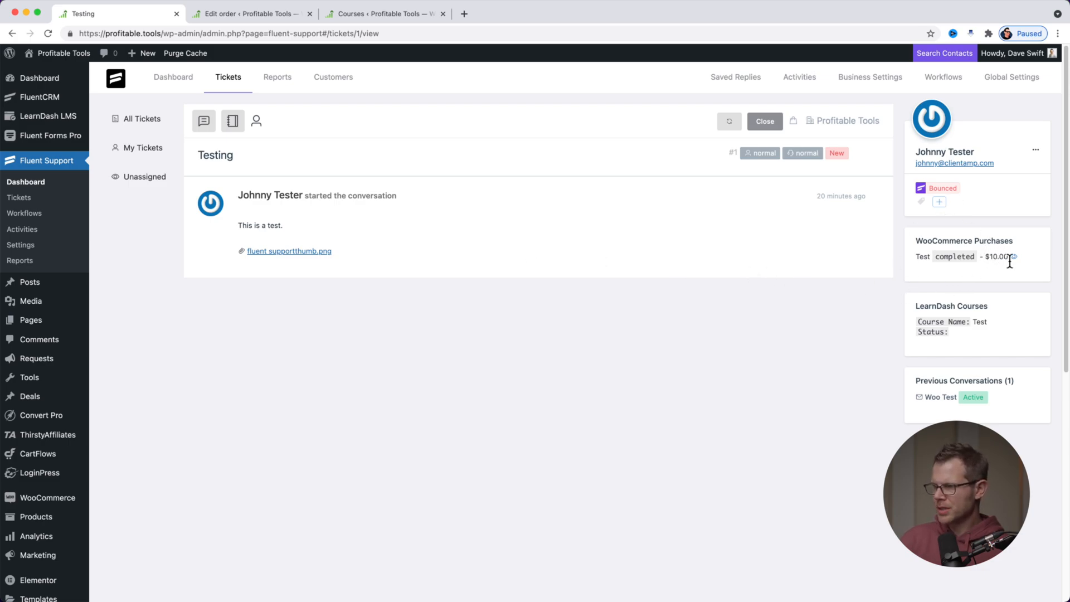
{"action": "mouse_move", "coordinate": [941, 287]}
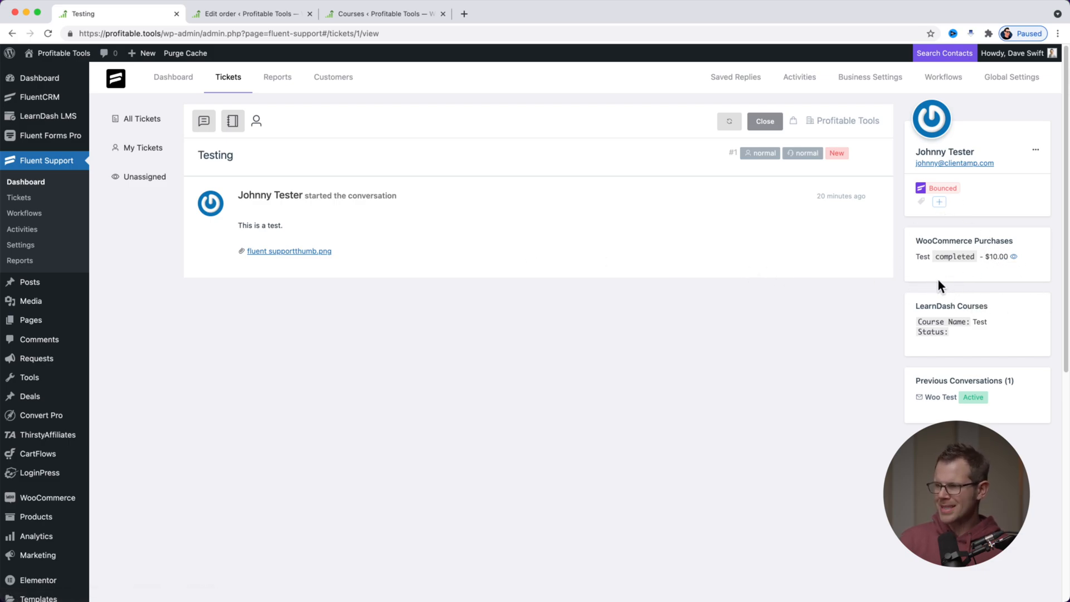
{"action": "mouse_move", "coordinate": [978, 284]}
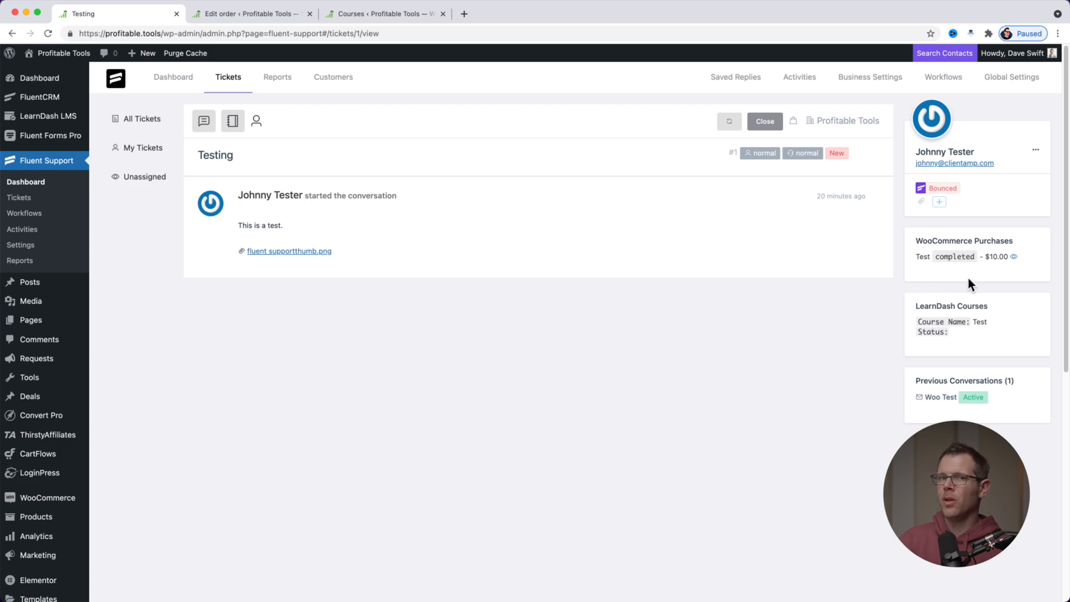
{"action": "mouse_move", "coordinate": [948, 276]}
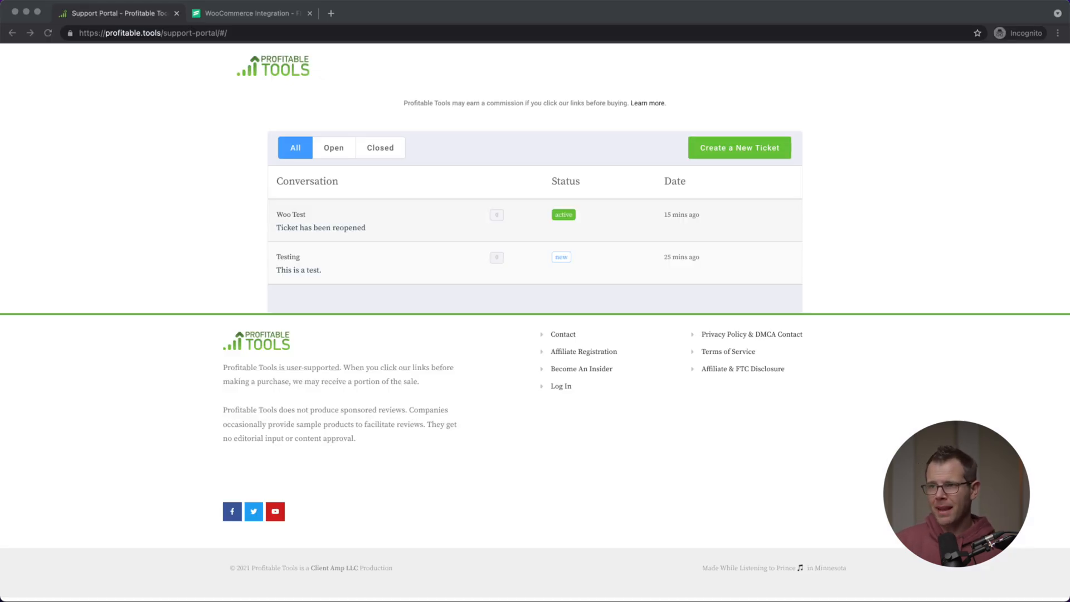
{"action": "mouse_move", "coordinate": [837, 291]}
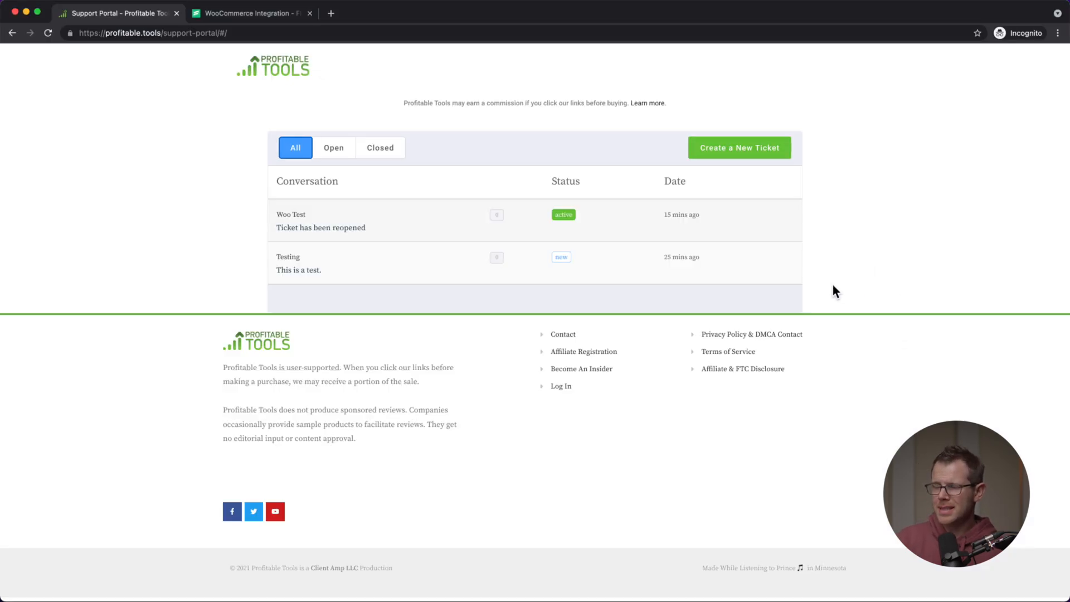
{"action": "mouse_move", "coordinate": [586, 216]}
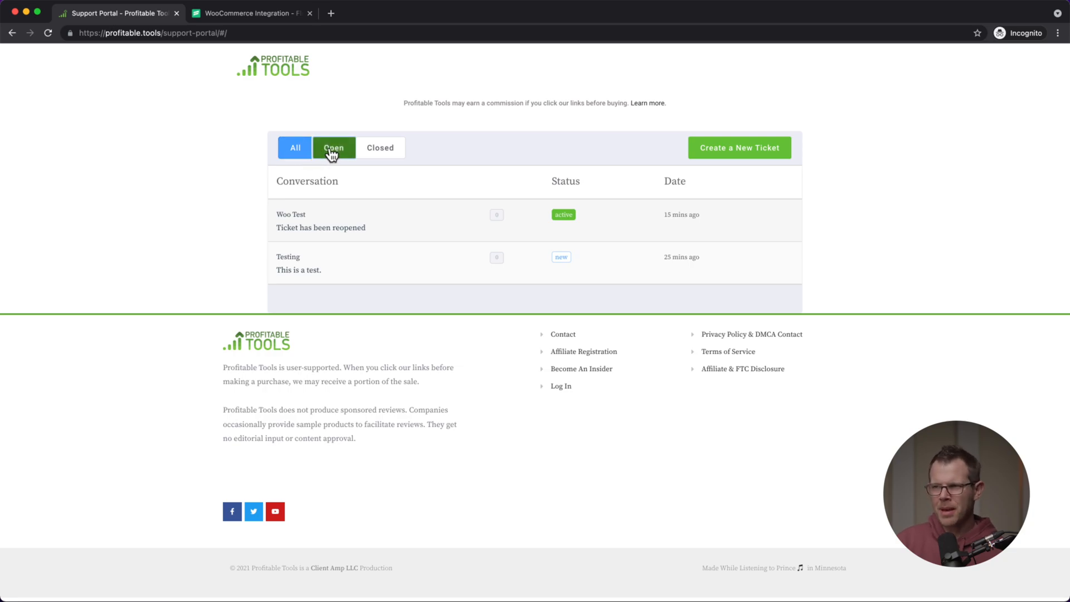
Filter the portal ticket list by the Open and Closed status filters.
{"action": "left_click", "coordinate": [380, 147]}
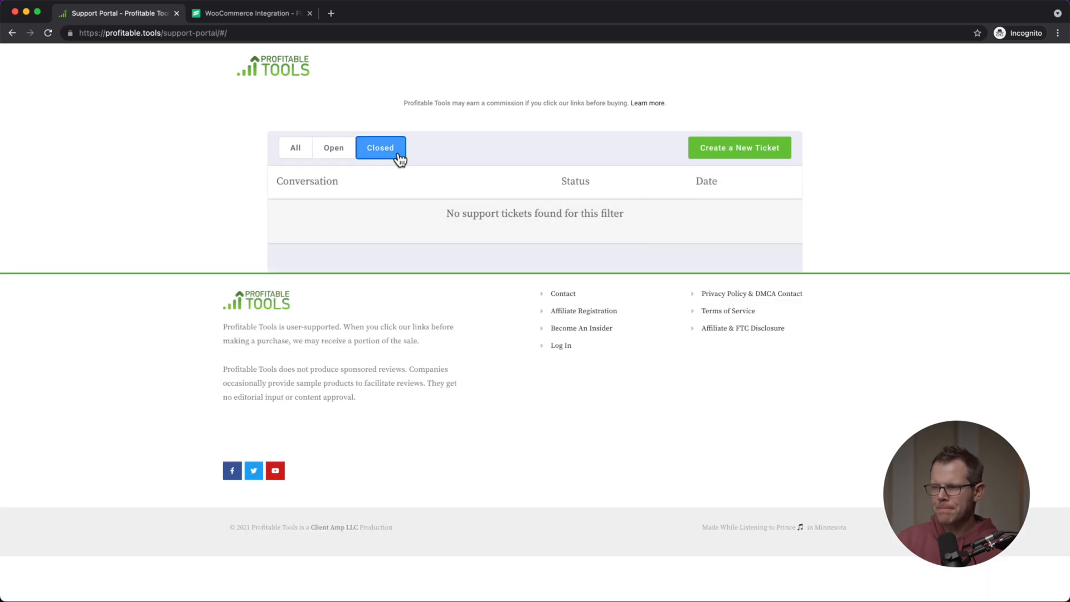
{"action": "mouse_move", "coordinate": [390, 167]}
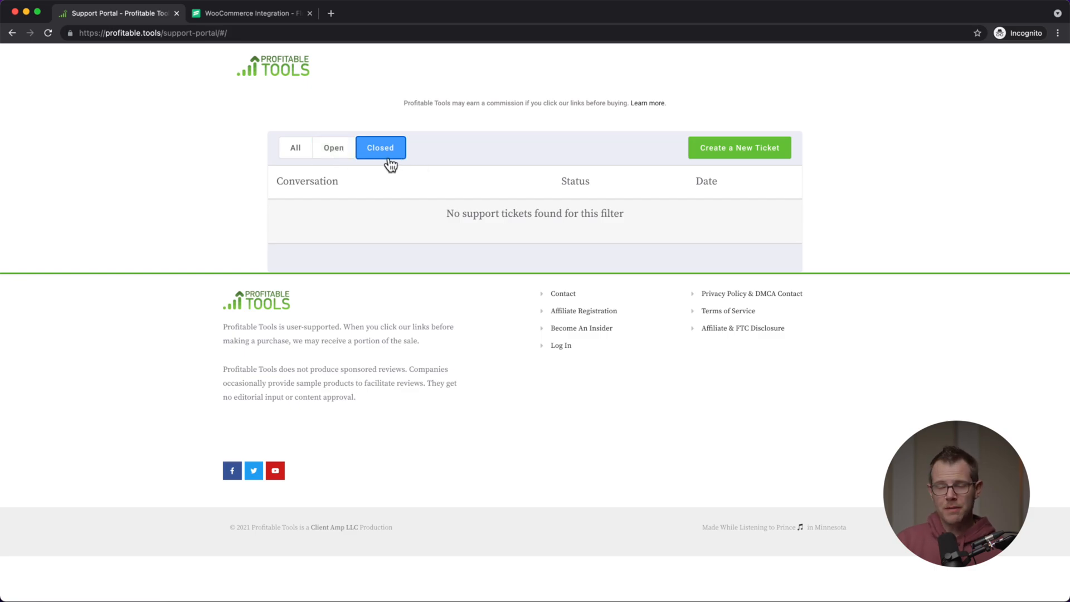
{"action": "mouse_move", "coordinate": [387, 166]}
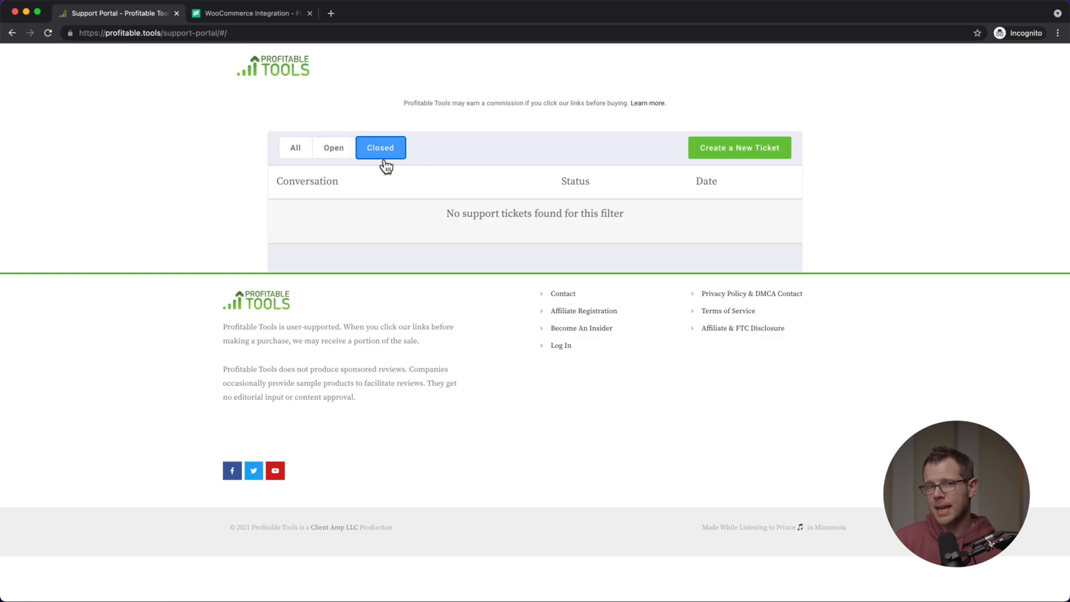